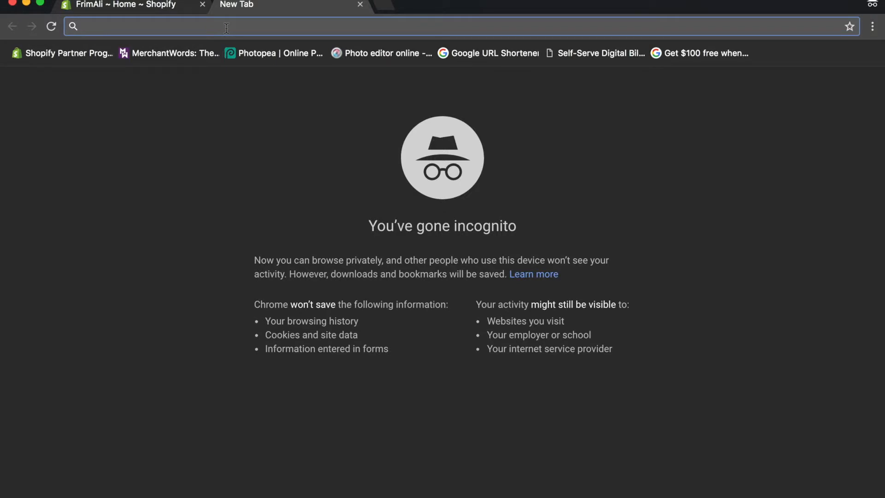
Step: Search for Google Merchant Center and review the dashboard's 38 products moving from pending to active
text(google mer)
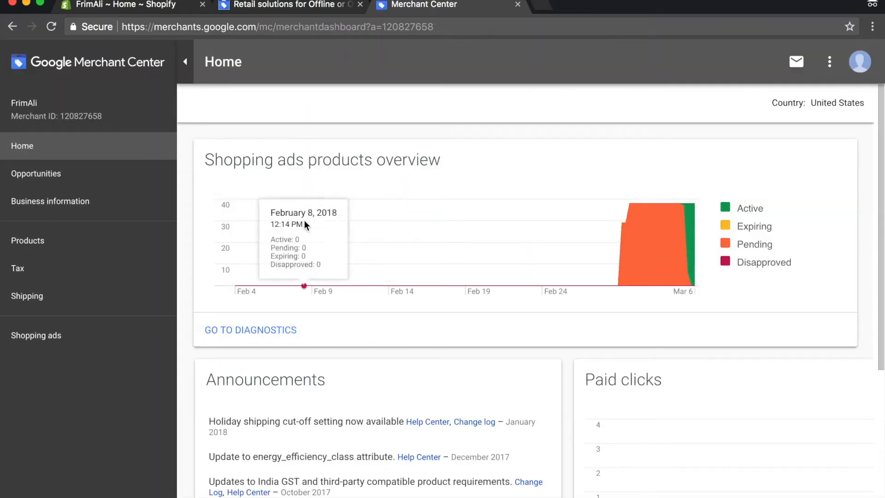
mouse_move(305, 225)
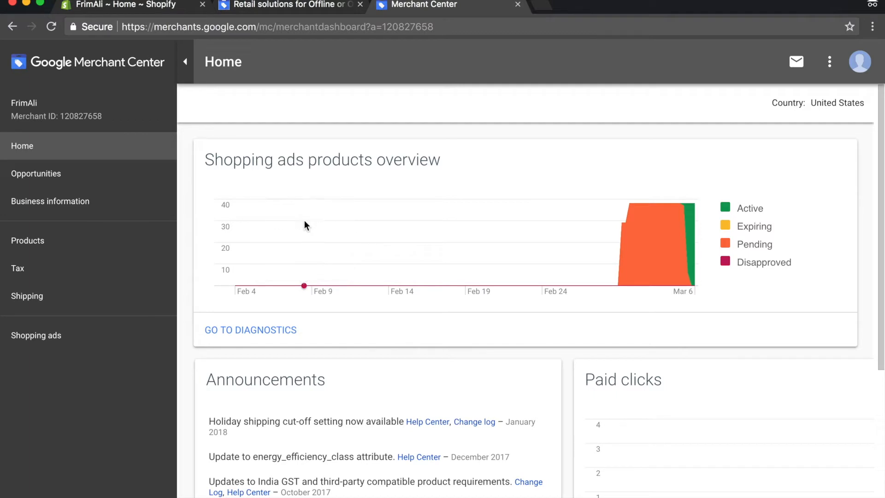
mouse_move(634, 221)
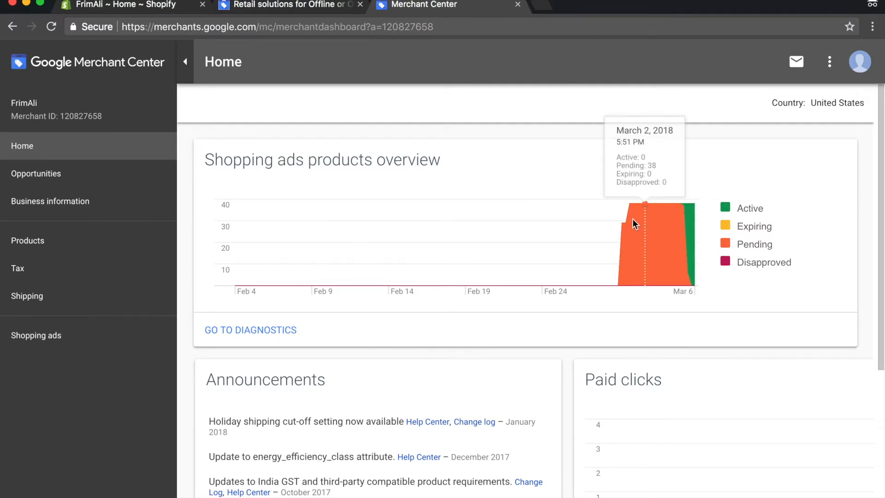
mouse_move(699, 253)
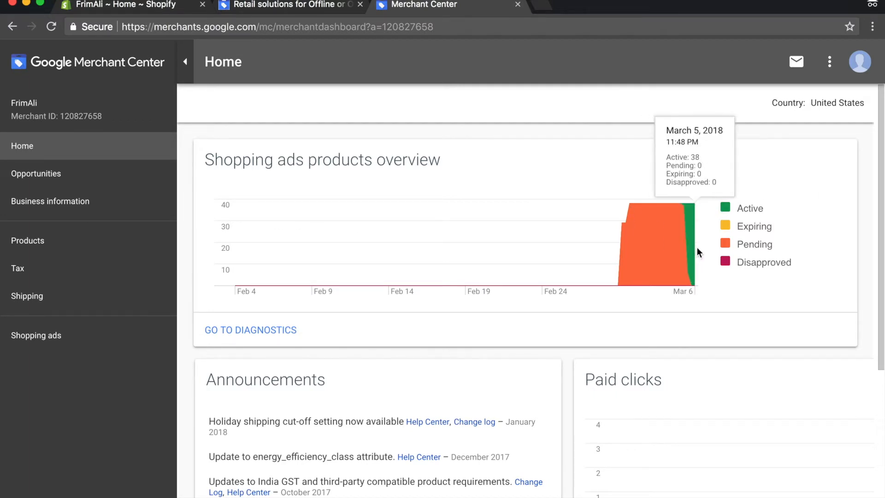
mouse_move(726, 269)
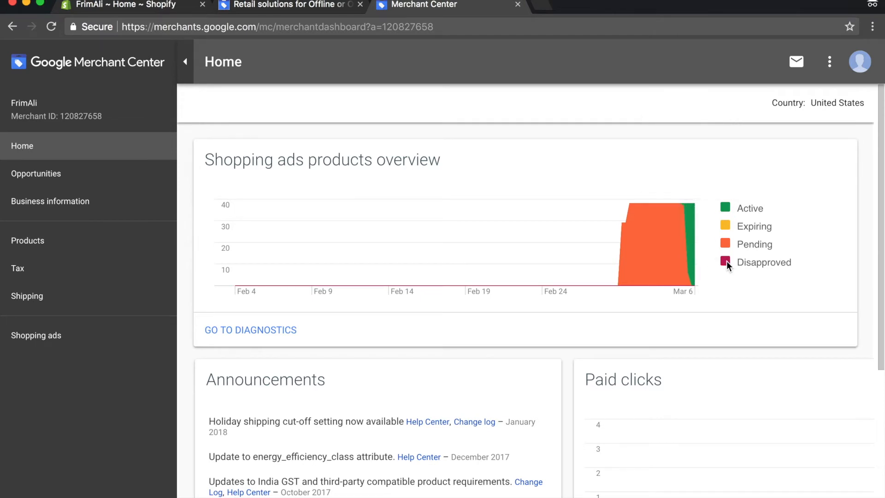
mouse_move(655, 228)
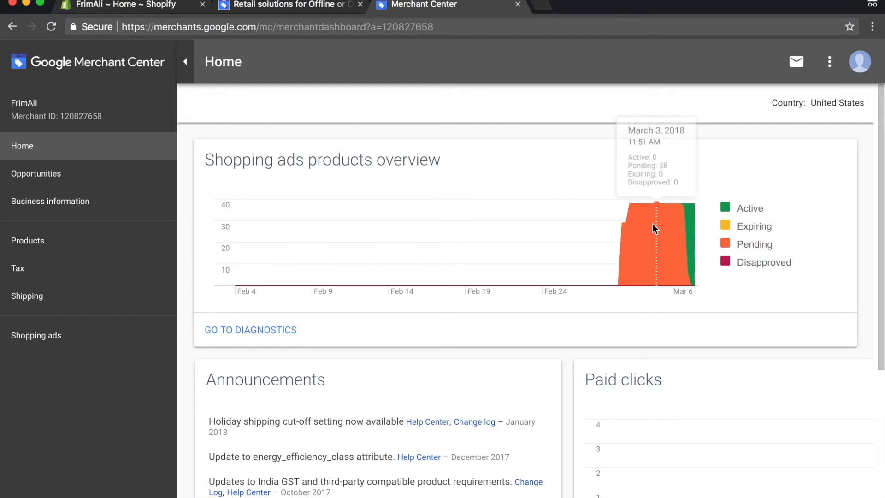
mouse_move(624, 231)
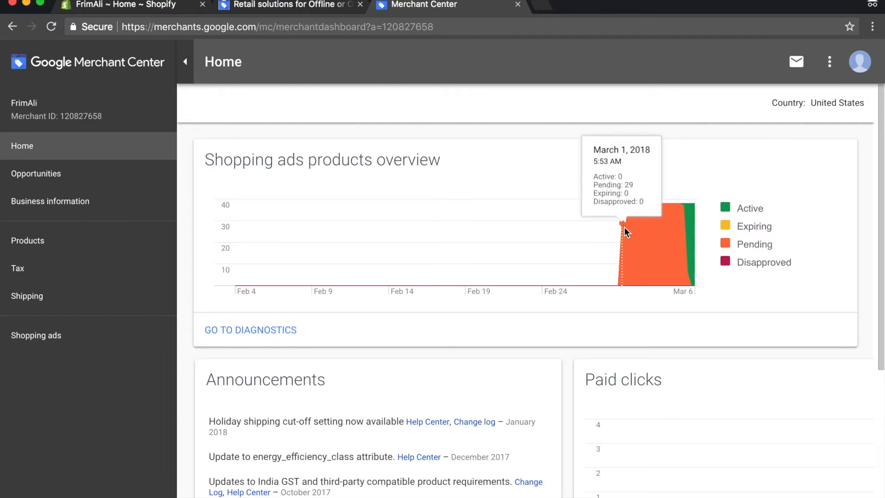
mouse_move(685, 230)
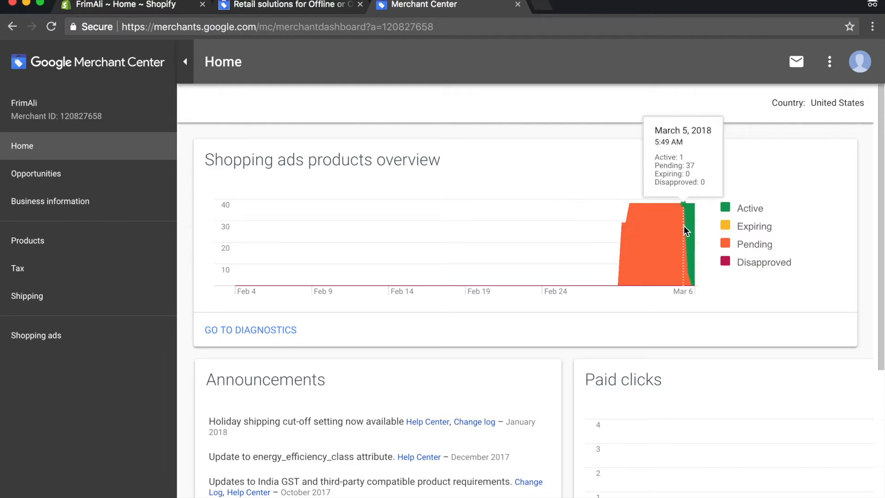
mouse_move(700, 248)
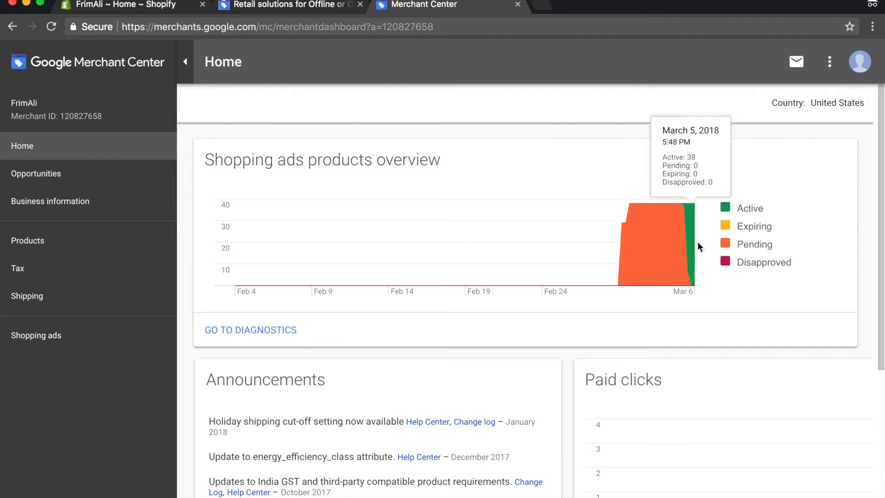
mouse_move(703, 267)
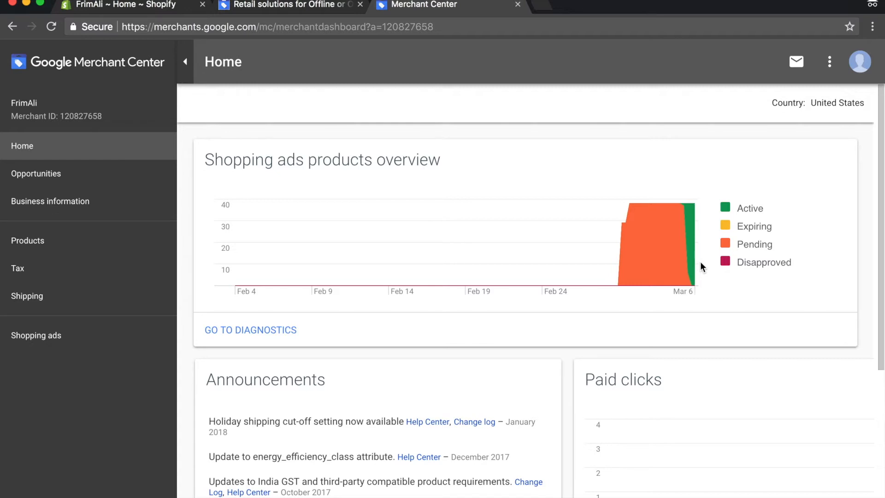
mouse_move(696, 206)
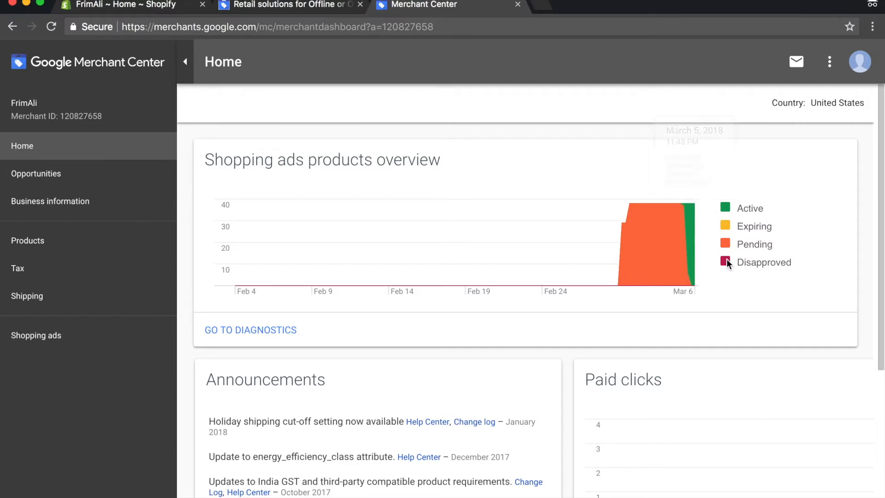
scroll(down, 3)
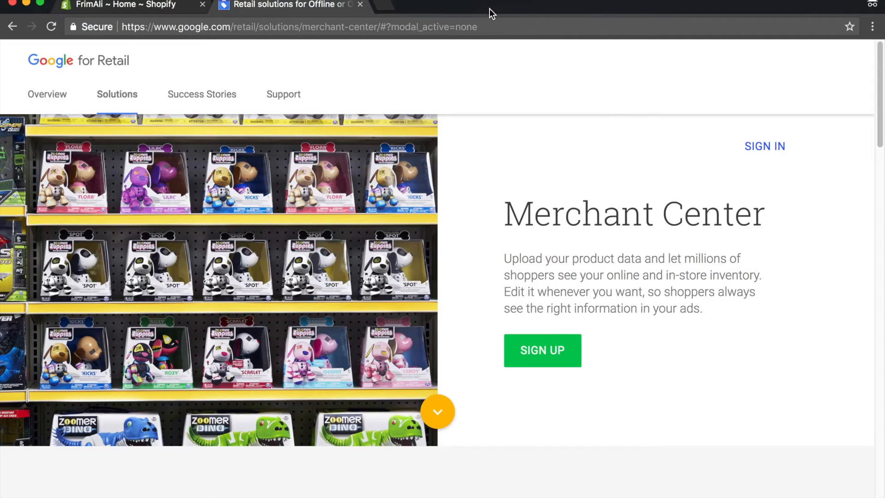
Step: Close the Google for Retail tab, view the empty Discounts page, and browse the Home dashboard
click(359, 4)
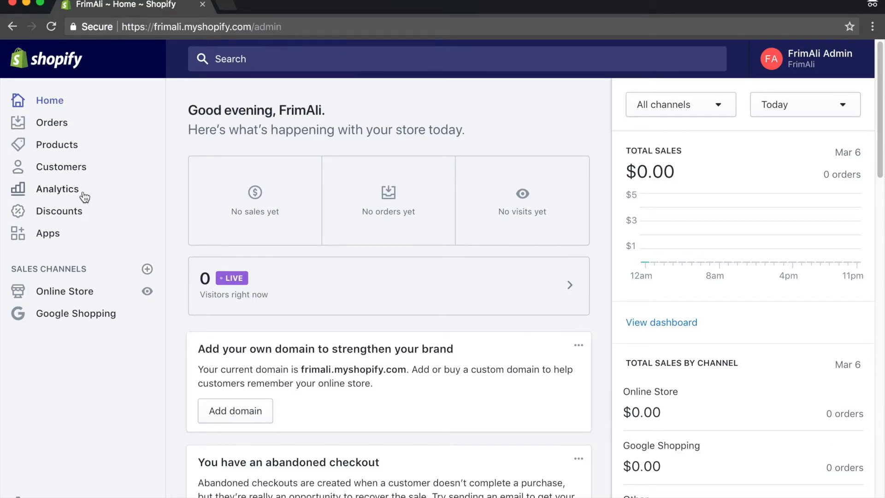
click(60, 210)
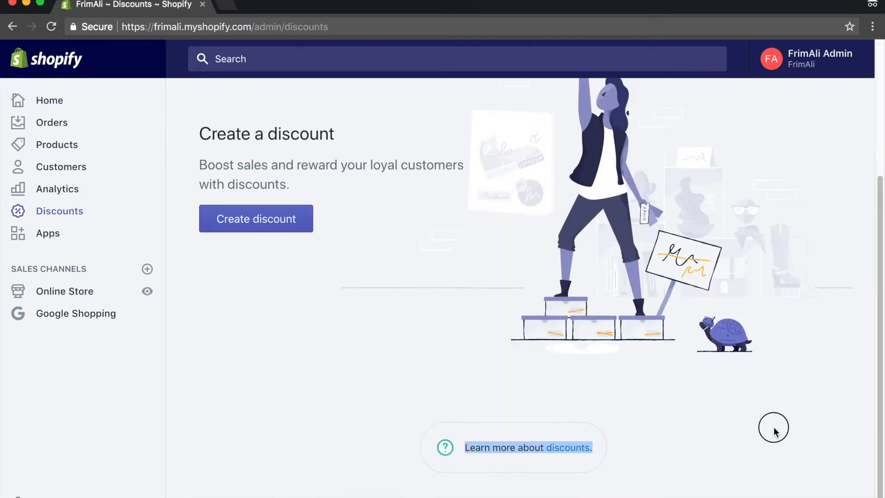
mouse_move(670, 424)
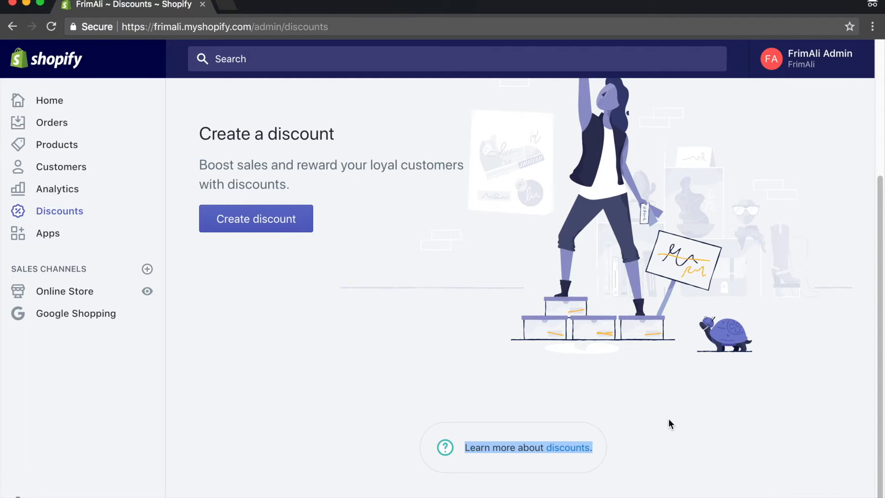
mouse_move(699, 435)
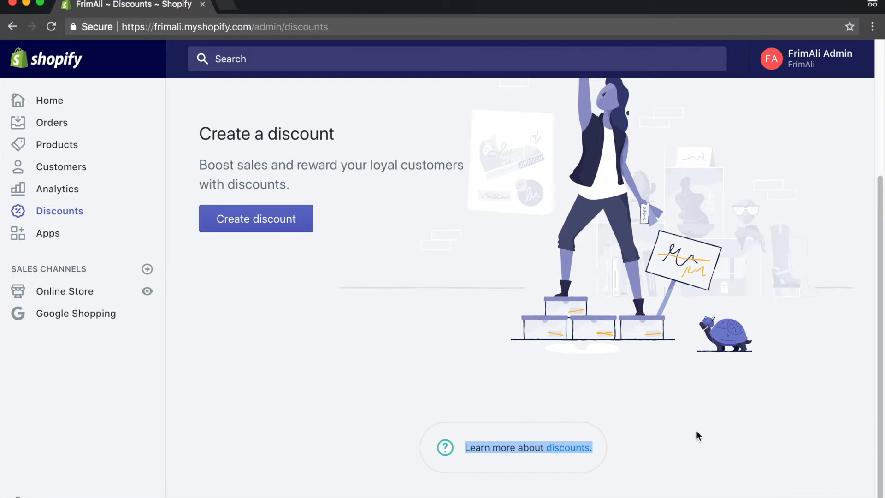
mouse_move(656, 460)
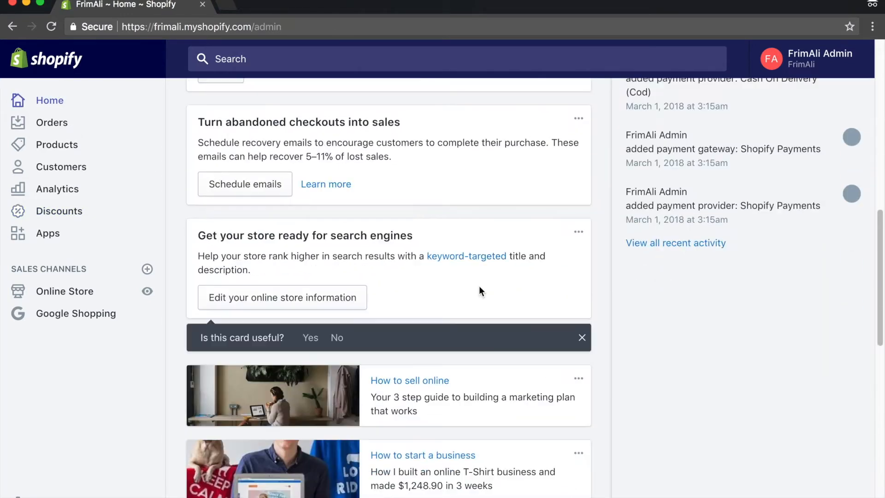
scroll(down, 3)
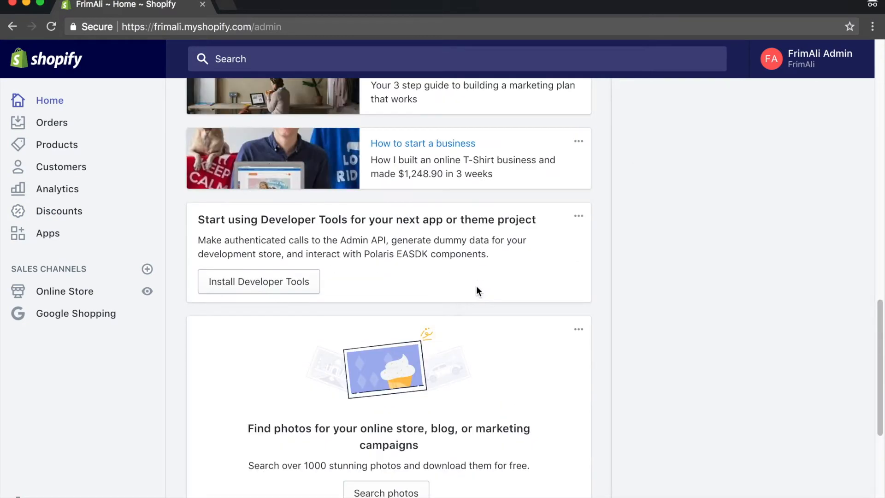
scroll(down, 3)
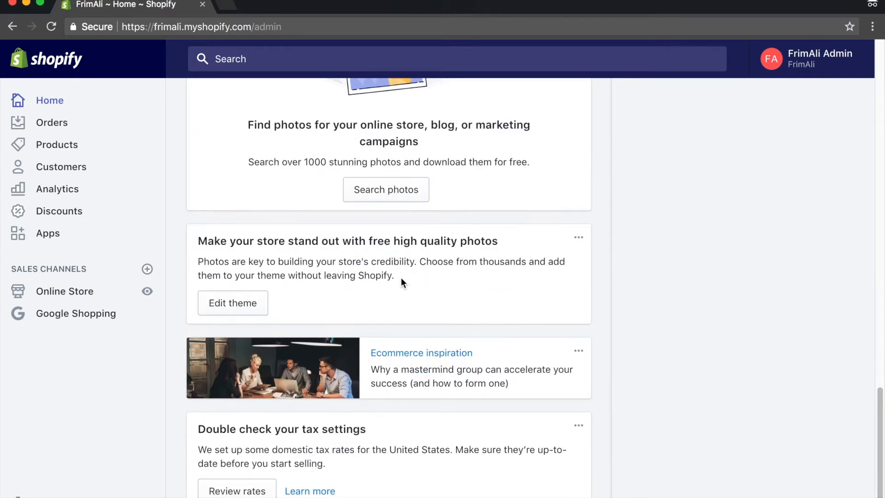
mouse_move(141, 184)
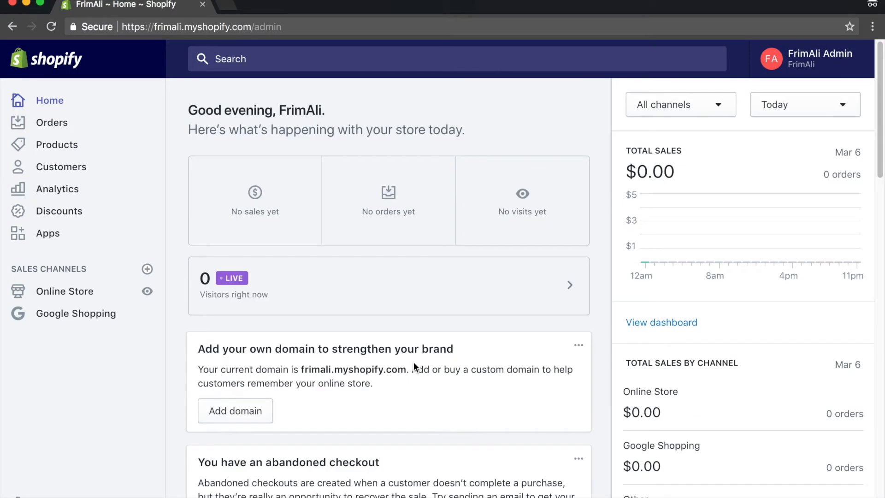
scroll(down, 3)
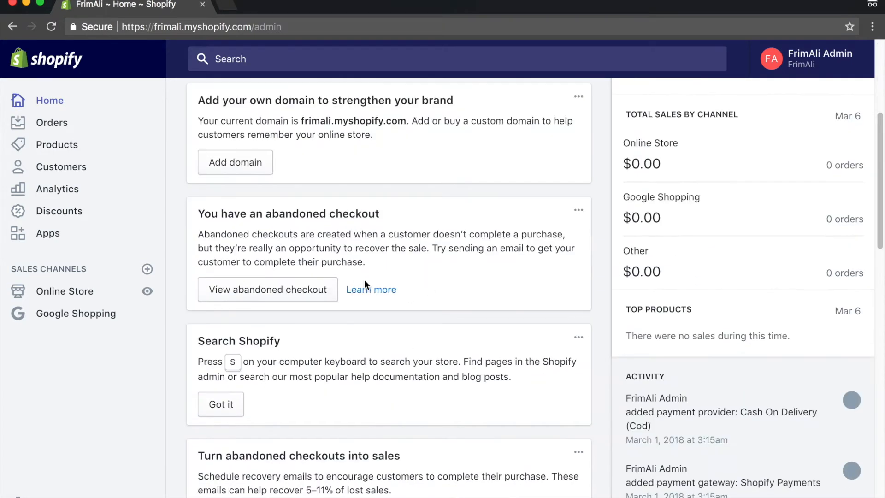
mouse_move(77, 221)
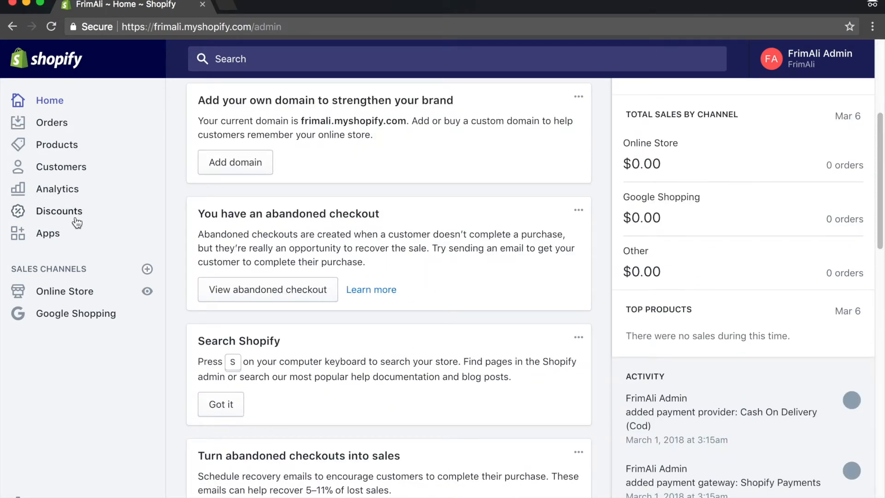
mouse_move(91, 249)
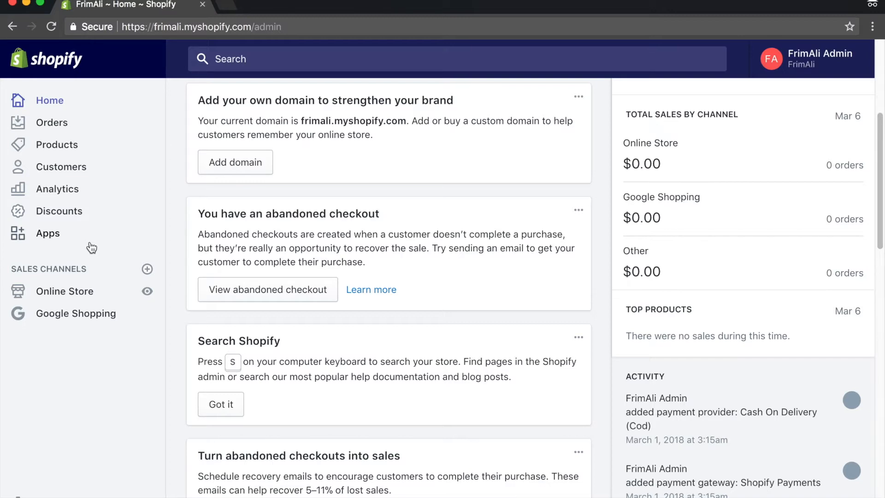
mouse_move(587, 336)
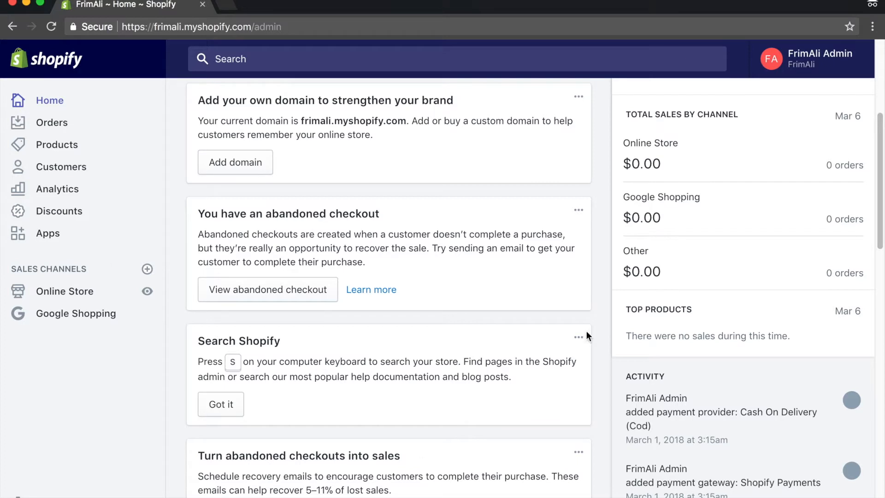
mouse_move(59, 211)
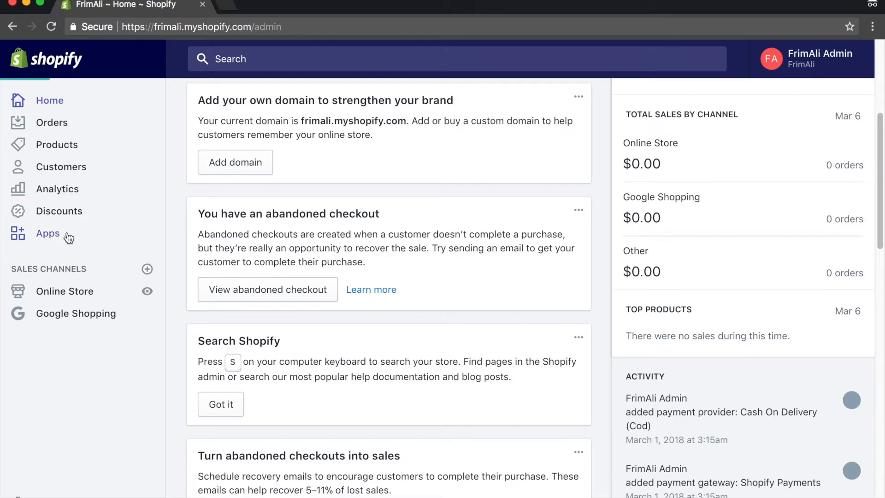
Step: Open the Oberlo app from Shopify's installed apps to see its getting-started checklist
click(47, 233)
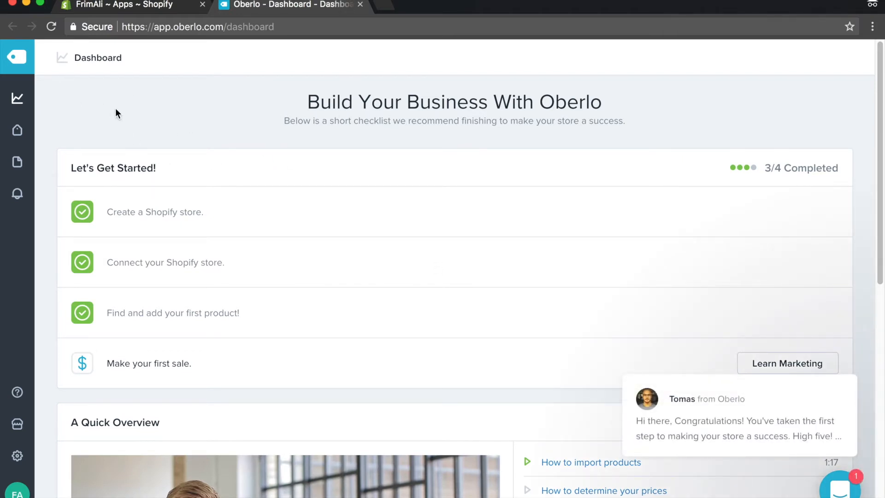
drag(306, 101, 526, 121)
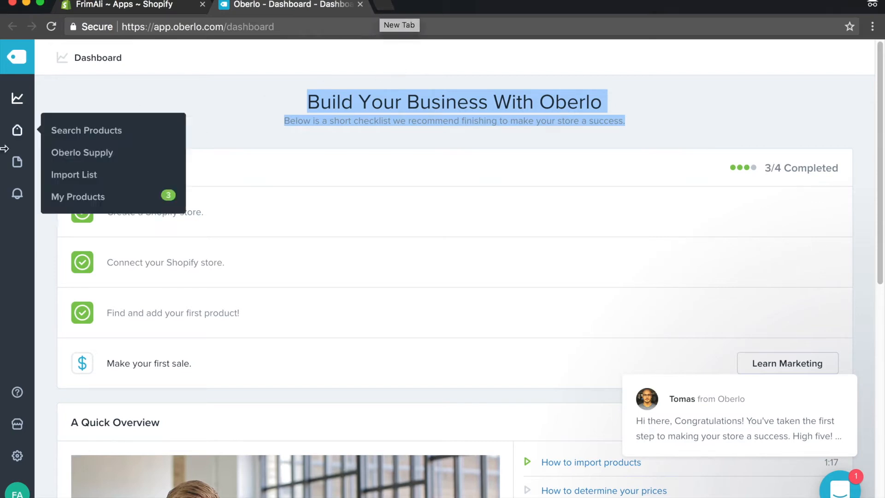
mouse_move(385, 7)
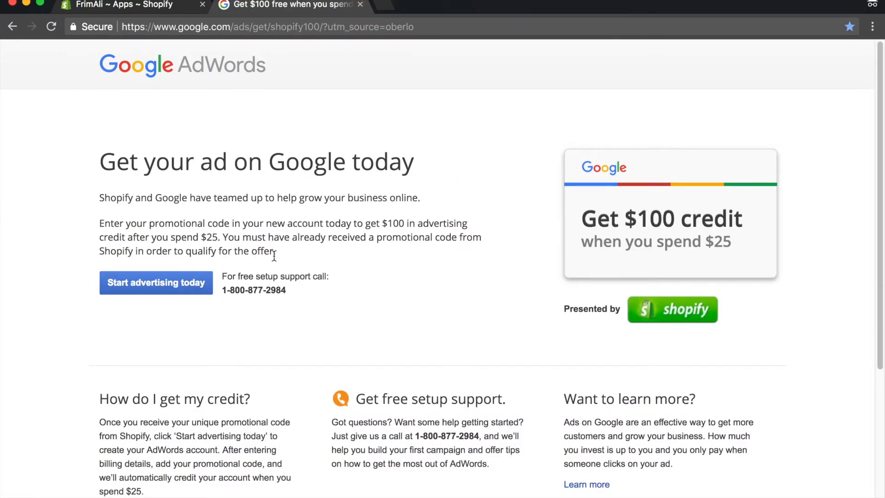
mouse_move(300, 332)
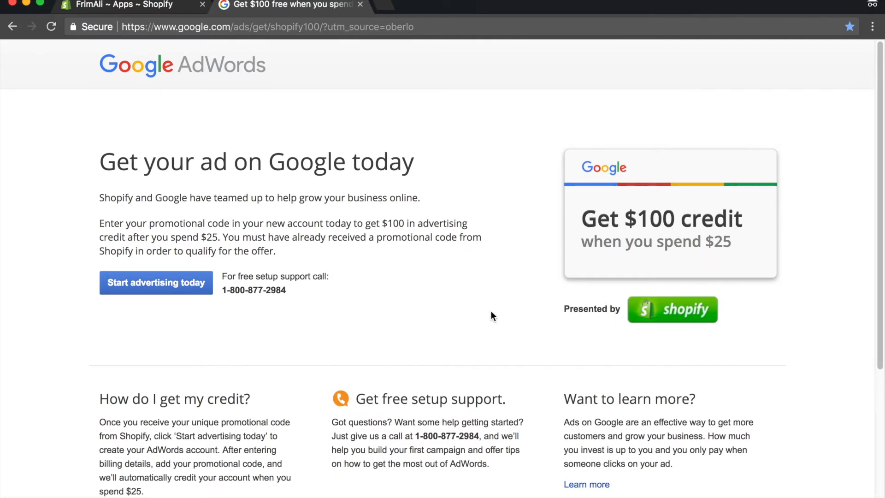
Step: Start advertising from the $100 credit offer to reach the AdWords welcome sign-up form
click(155, 282)
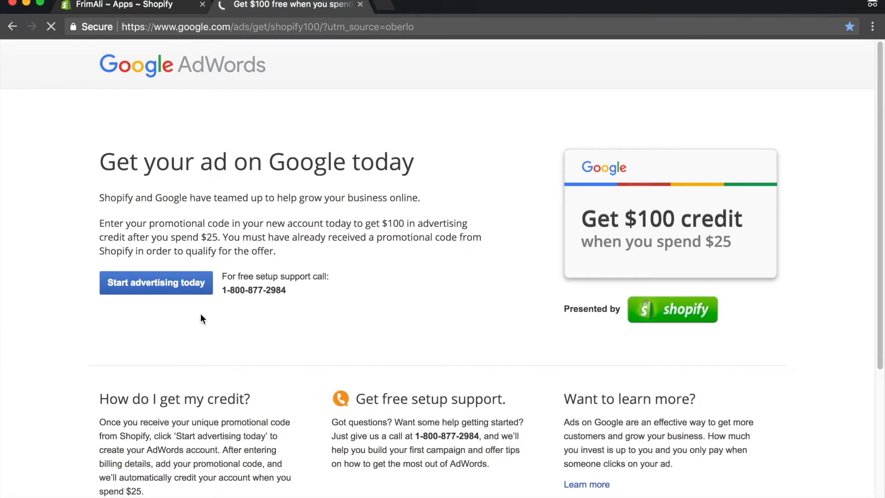
click(156, 282)
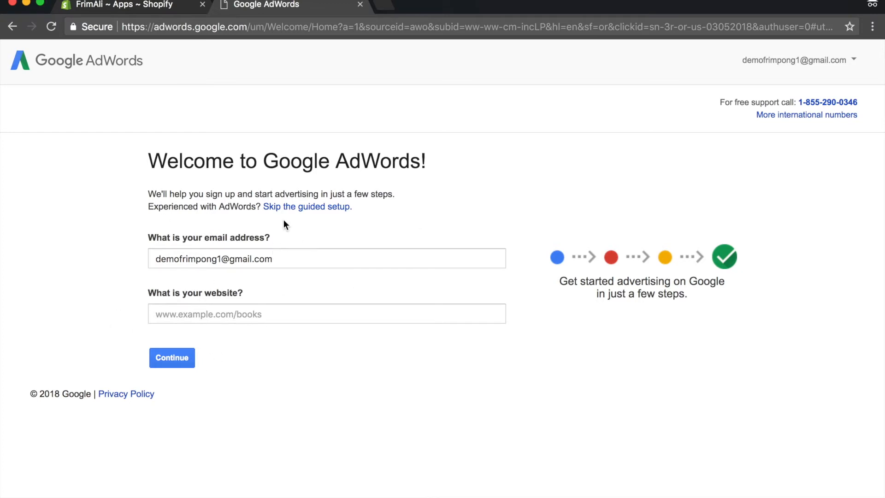
Step: Skip guided setup and save the account with United States, Eastern Time and US Dollar
click(307, 206)
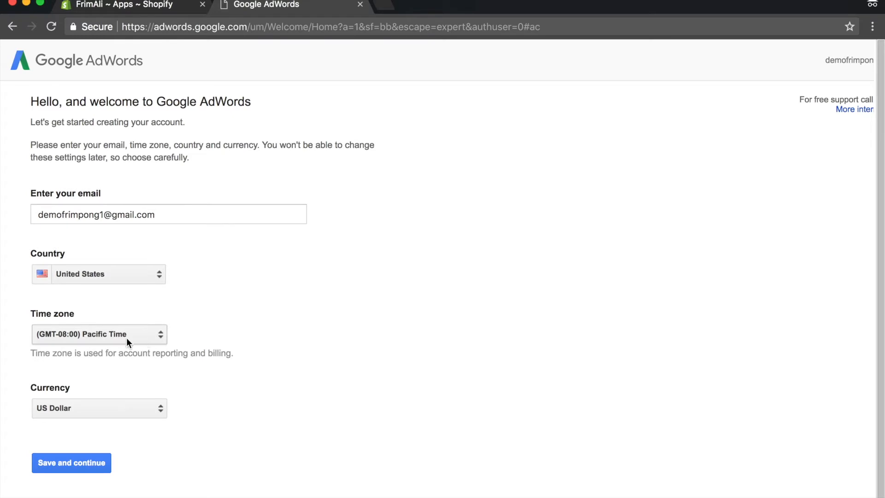
click(99, 334)
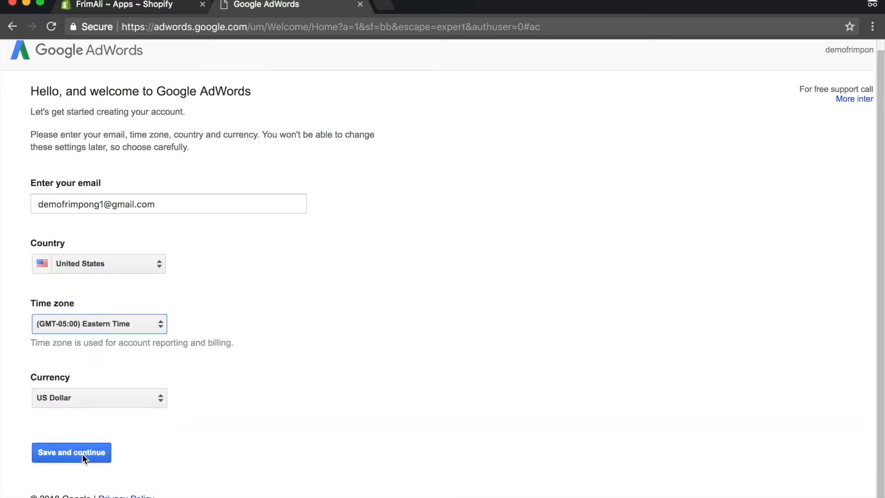
click(71, 453)
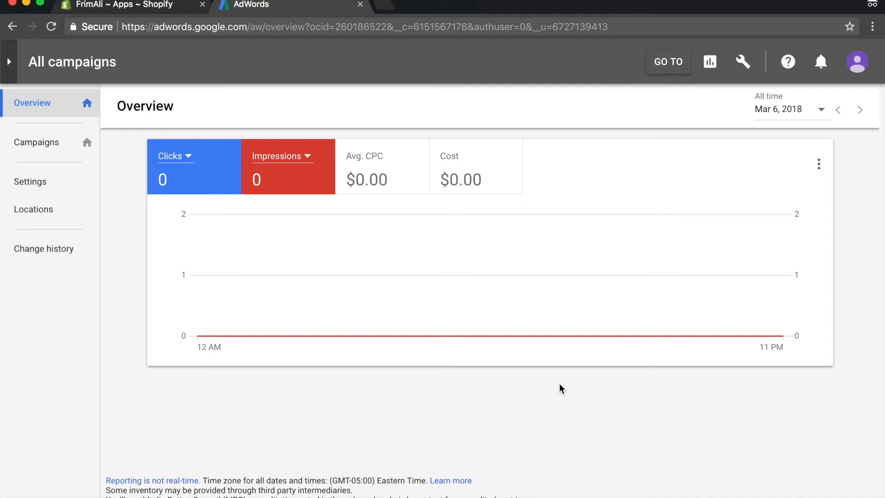
mouse_move(859, 183)
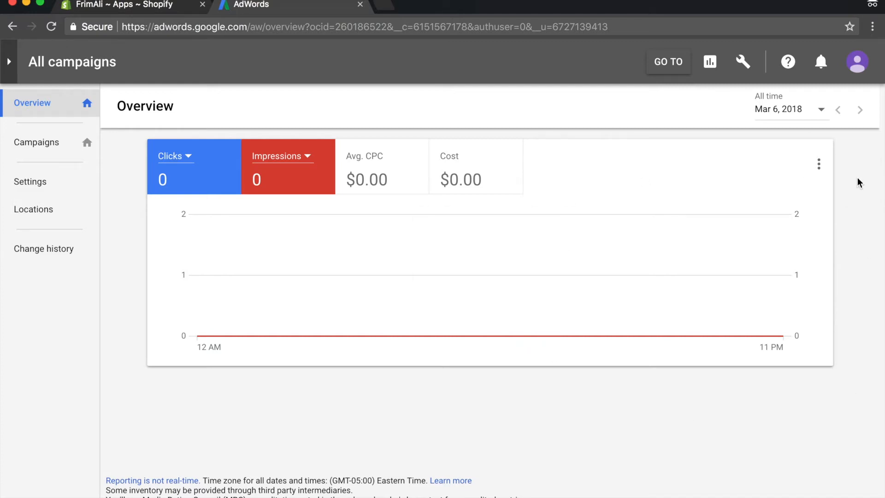
mouse_move(743, 61)
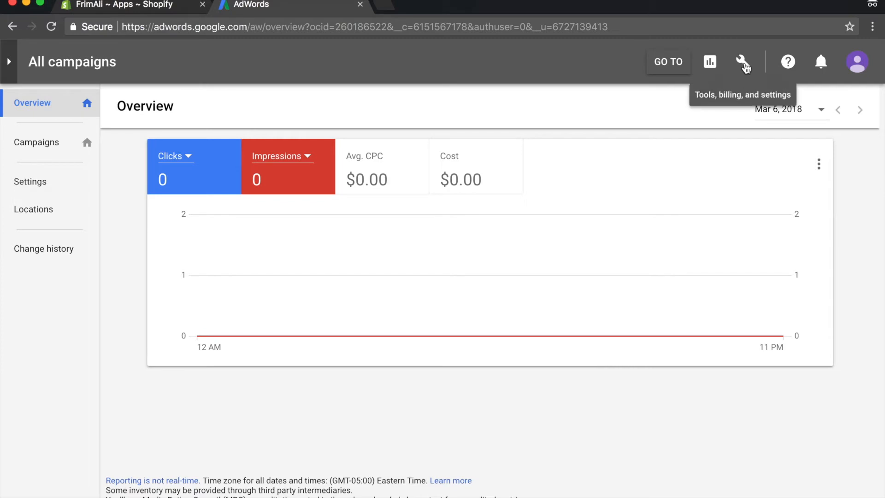
Step: Start a new Website conversion action from Tools > Measurement > Conversions
click(744, 62)
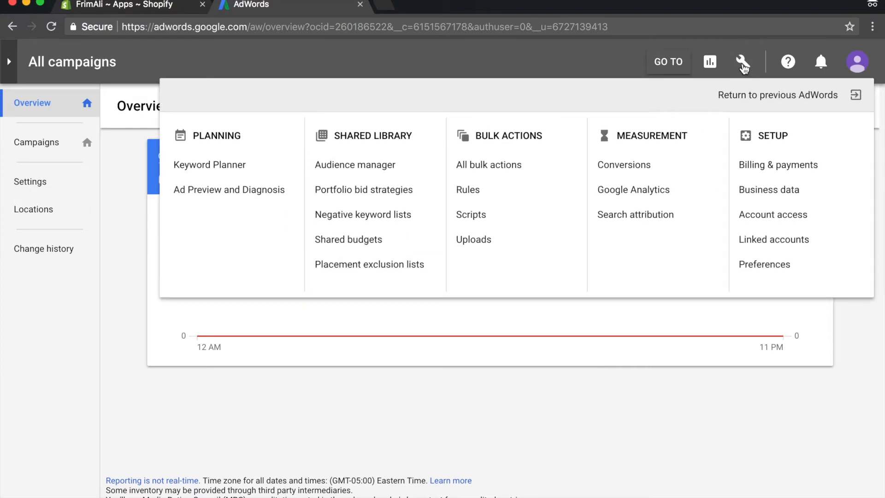
click(623, 164)
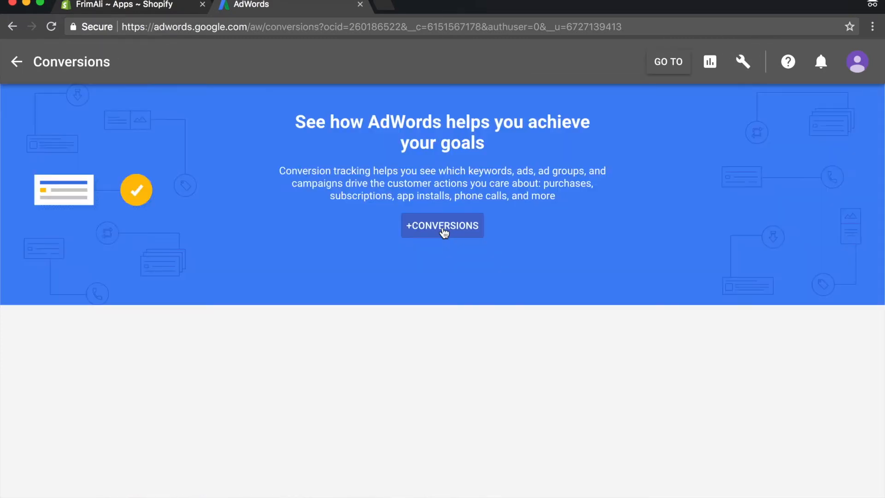
click(442, 225)
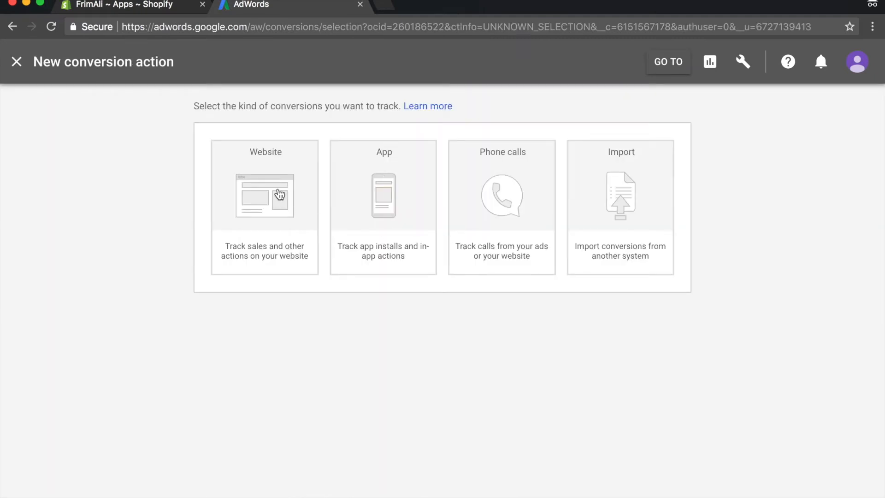
click(264, 207)
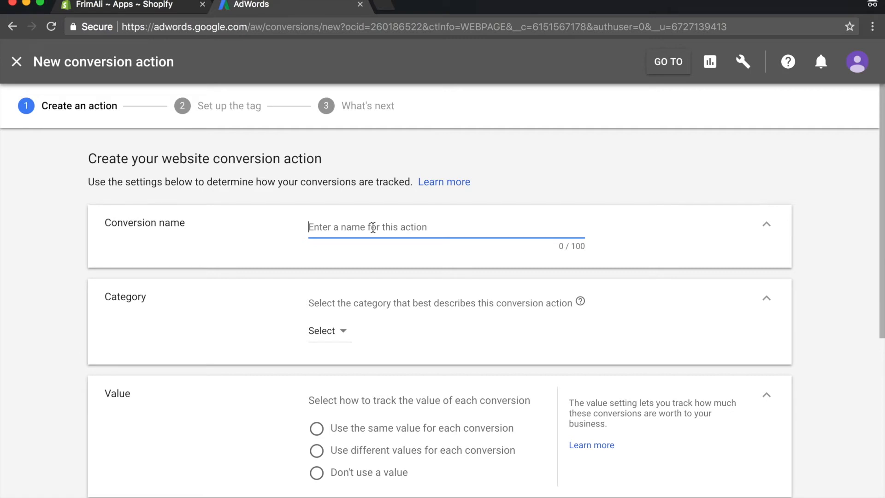
Step: Name the conversion 'FrimAL Shopify Store Conversions' with category Purchase/Sale
text(FrimAL)
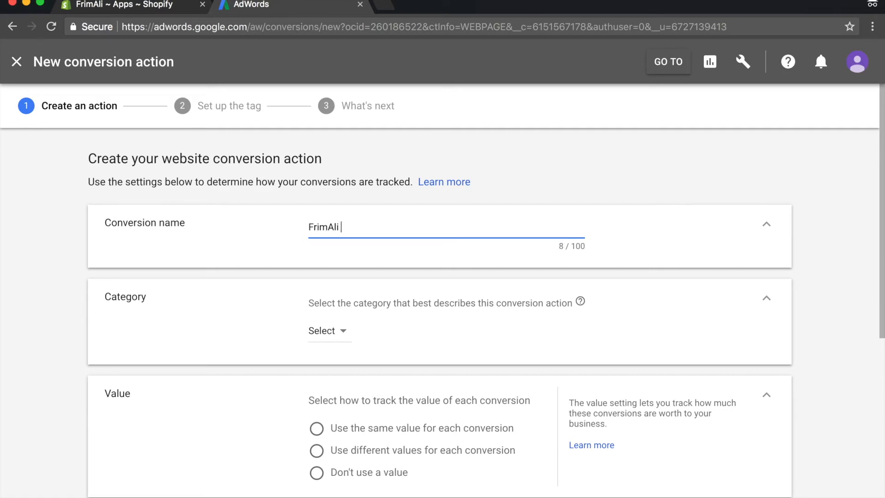
text(Shopify Sto)
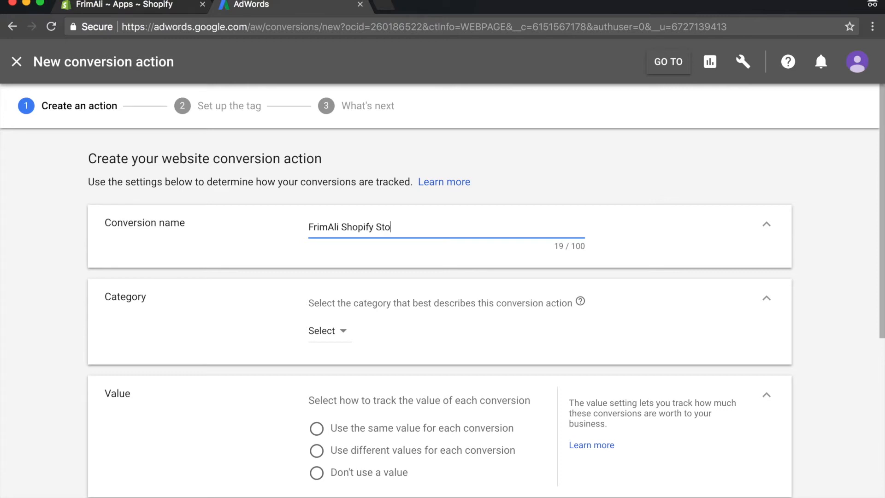
text(re Conversi)
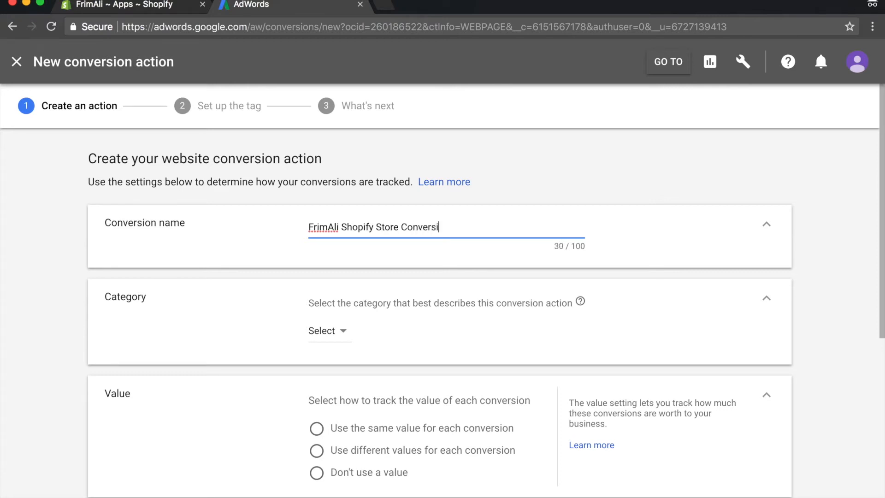
text(ons)
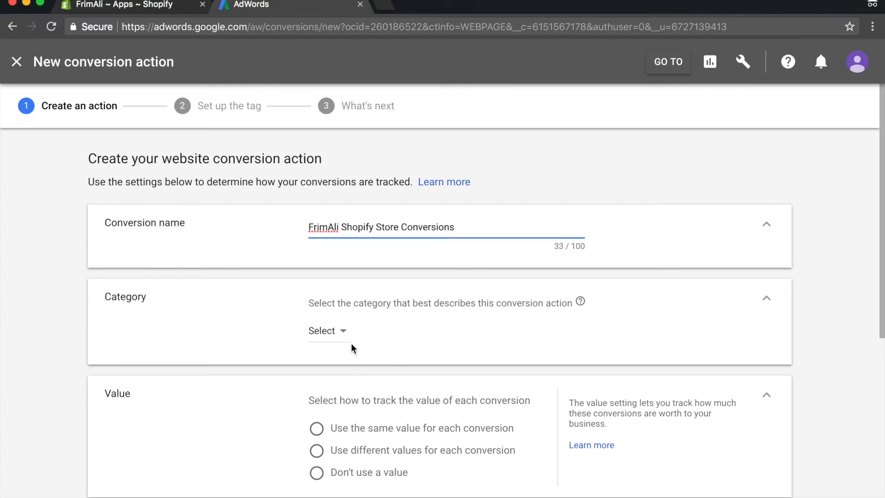
mouse_move(355, 333)
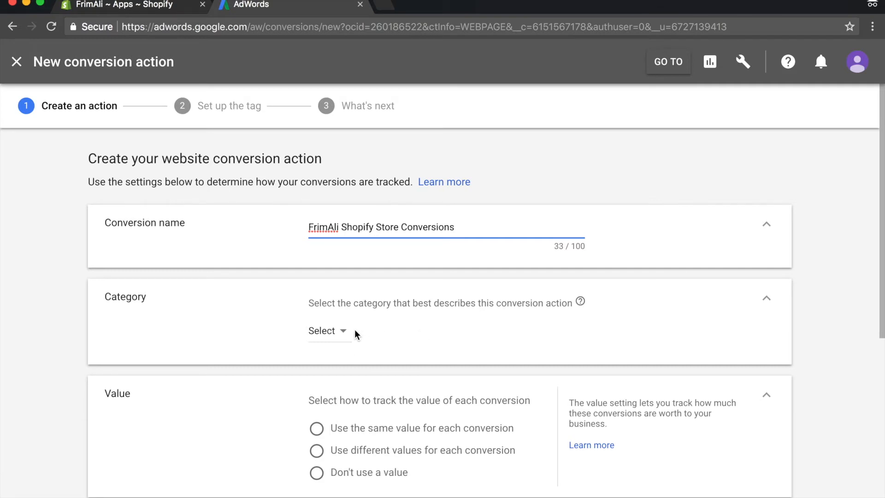
click(327, 330)
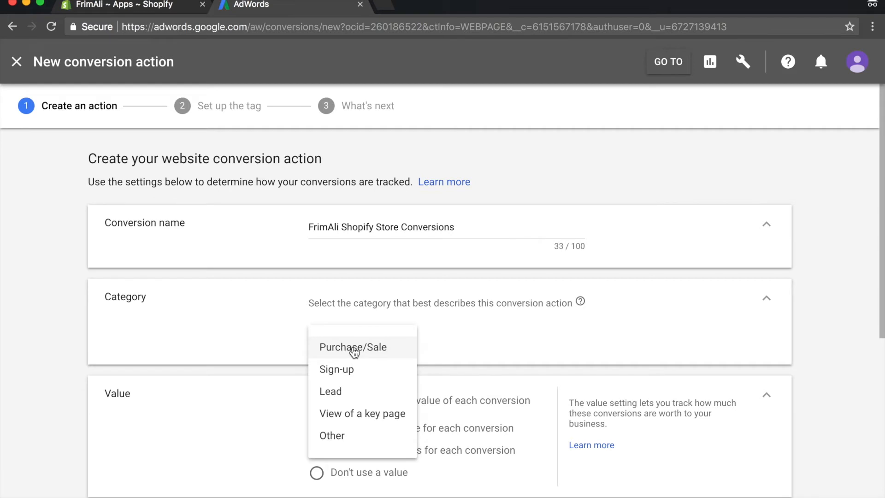
click(352, 346)
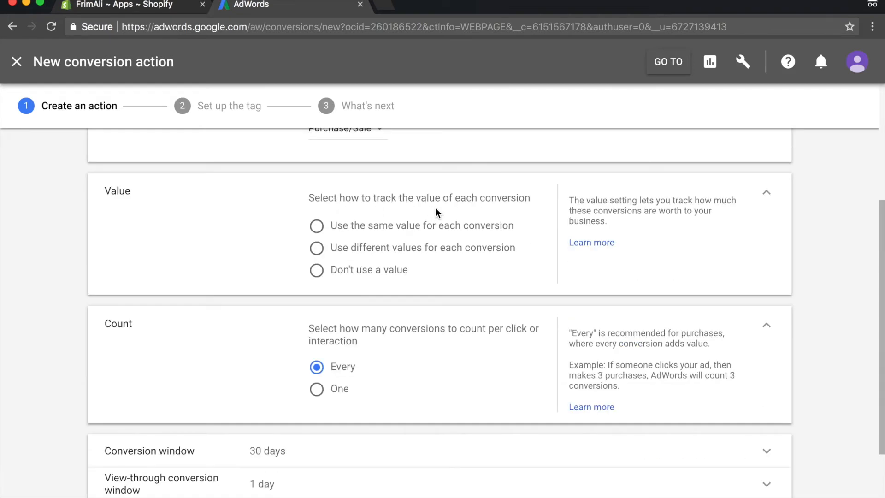
mouse_move(343, 234)
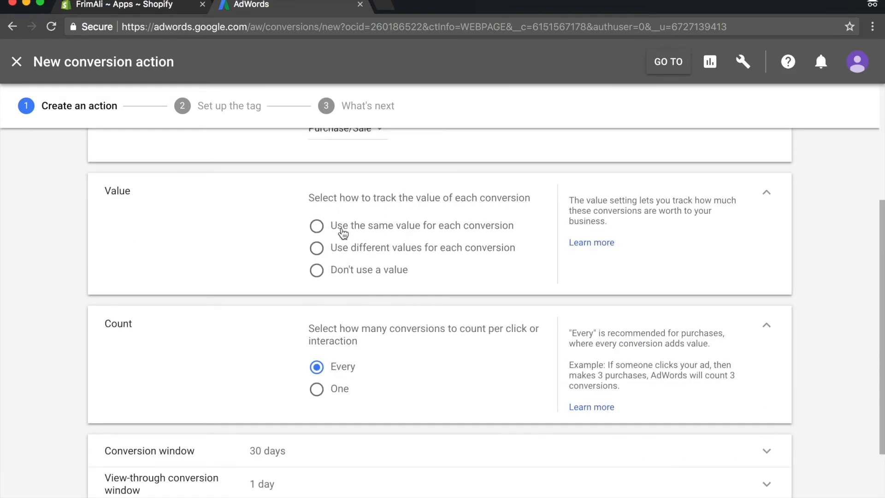
mouse_move(496, 234)
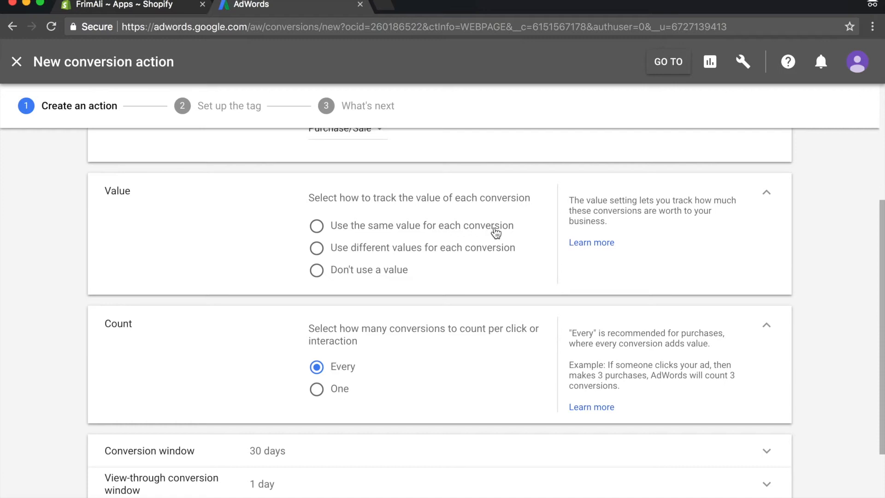
mouse_move(548, 294)
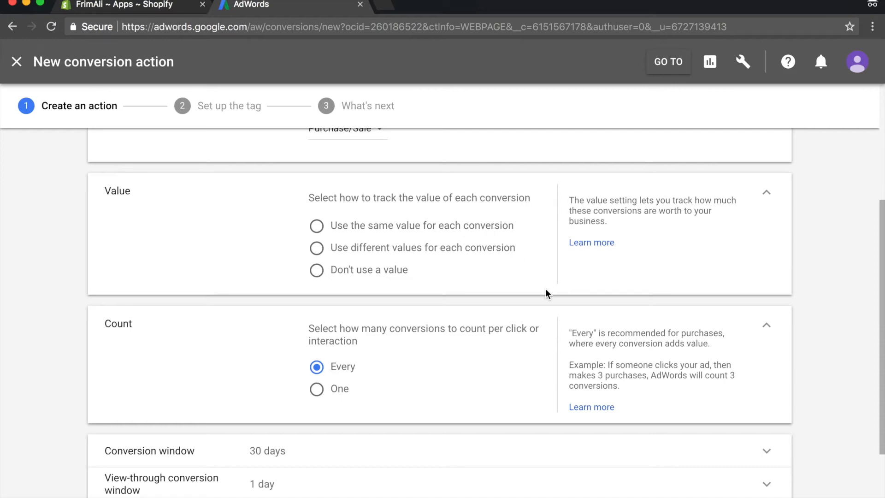
mouse_move(518, 281)
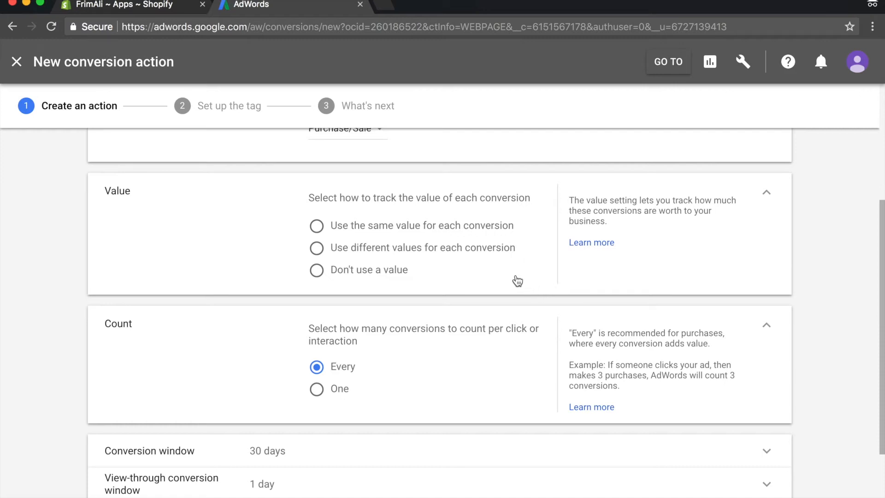
mouse_move(372, 253)
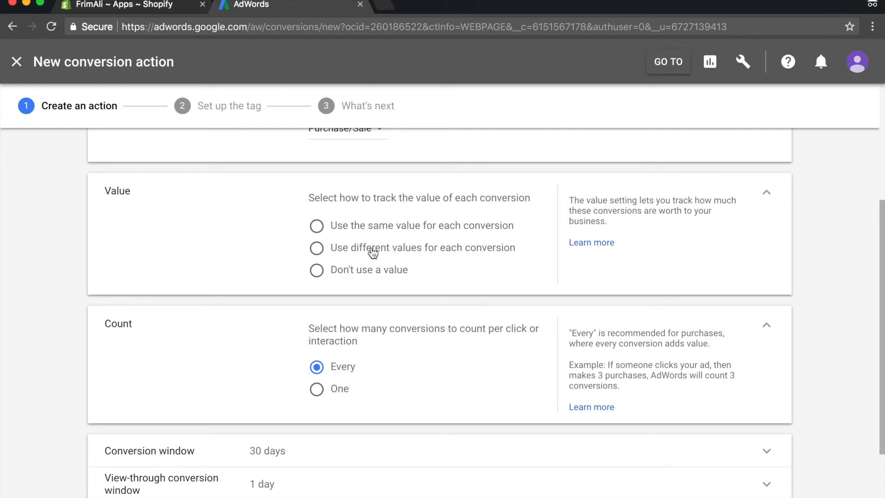
Step: Use a different value per conversion (default 1), count every conversion, and create it
click(317, 247)
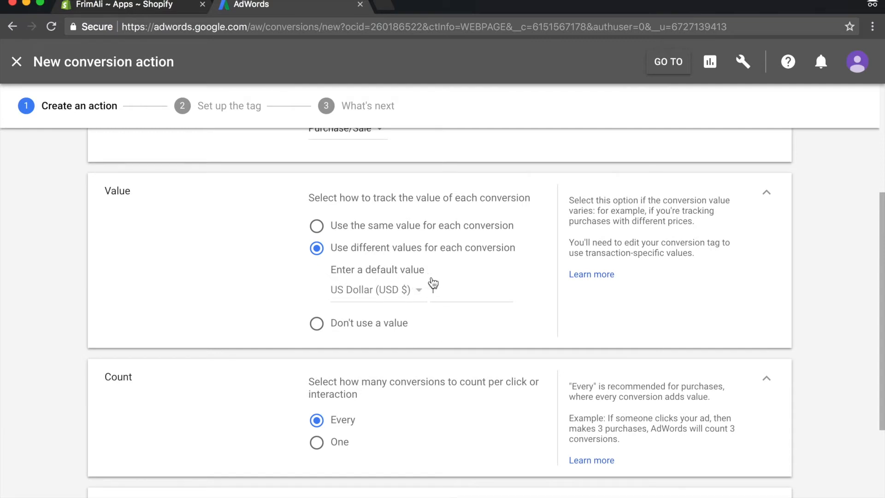
text(1)
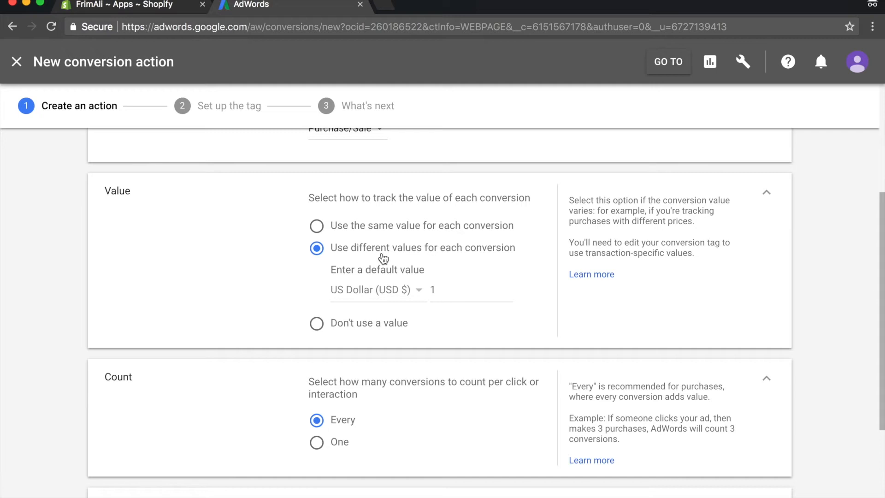
scroll(down, 3)
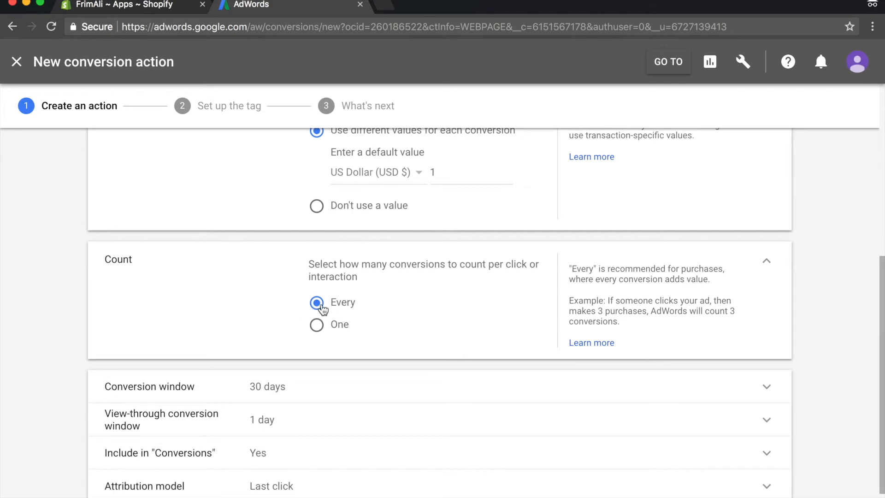
drag(607, 300, 619, 322)
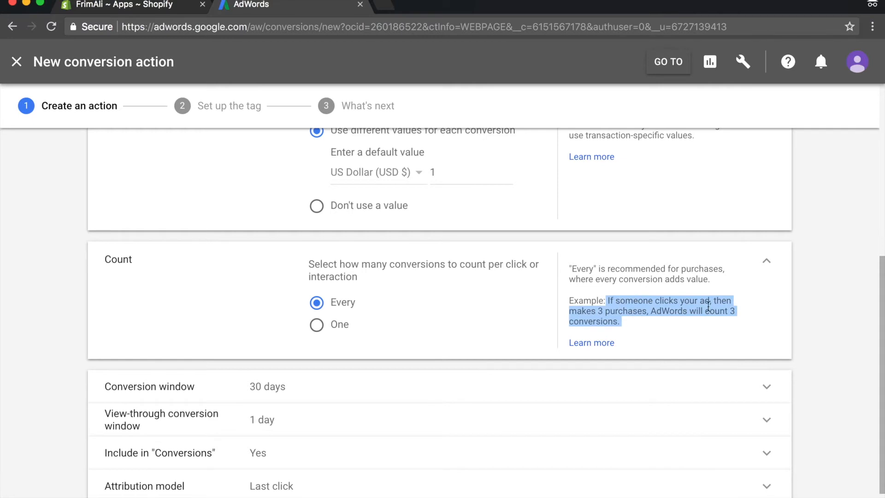
mouse_move(690, 312)
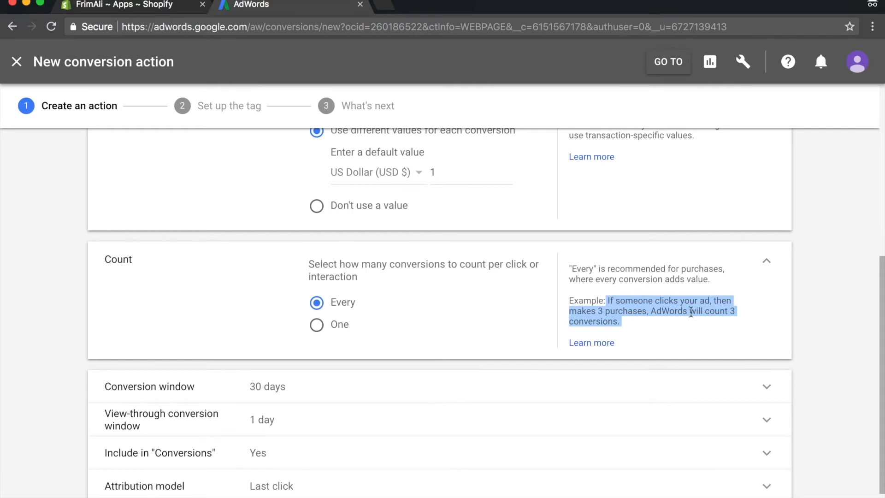
click(661, 337)
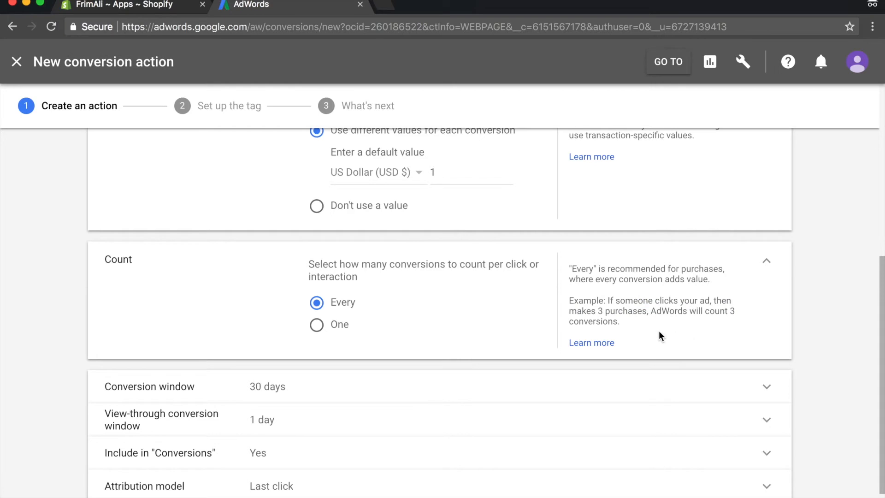
mouse_move(404, 329)
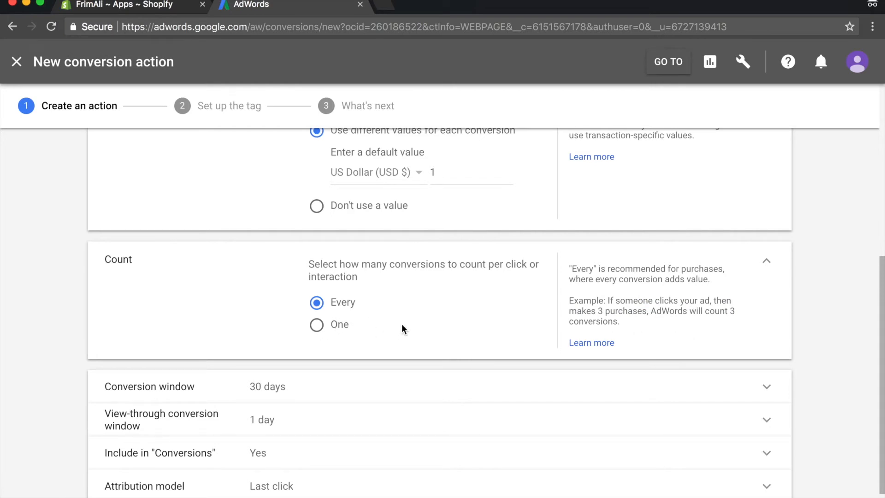
scroll(down, 3)
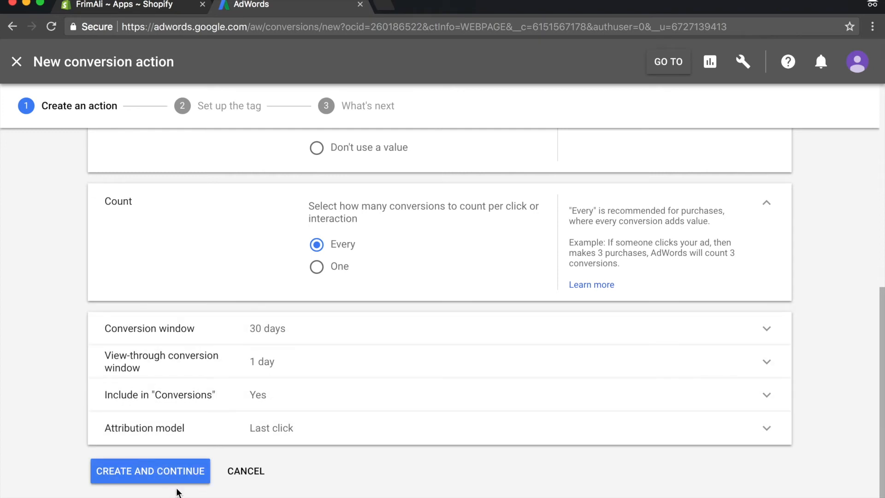
click(150, 471)
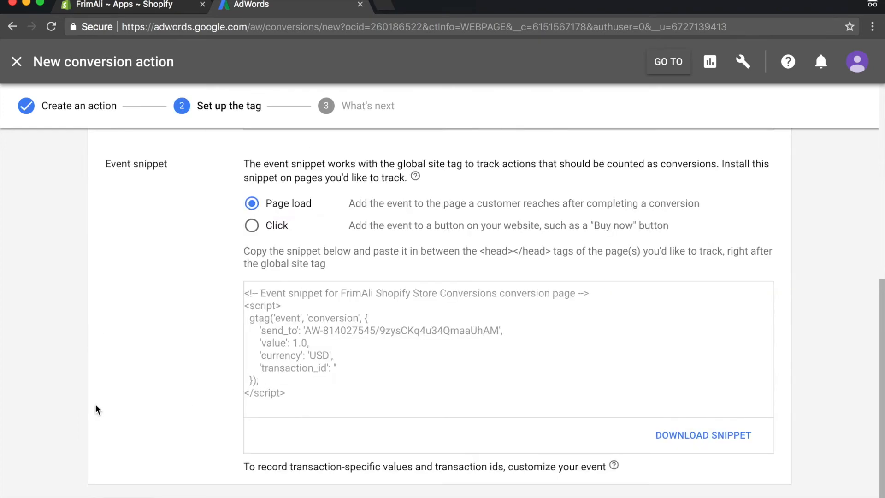
Step: Copy the global site tag and event snippet code into the Tutorial Google Doc
scroll(down, 3)
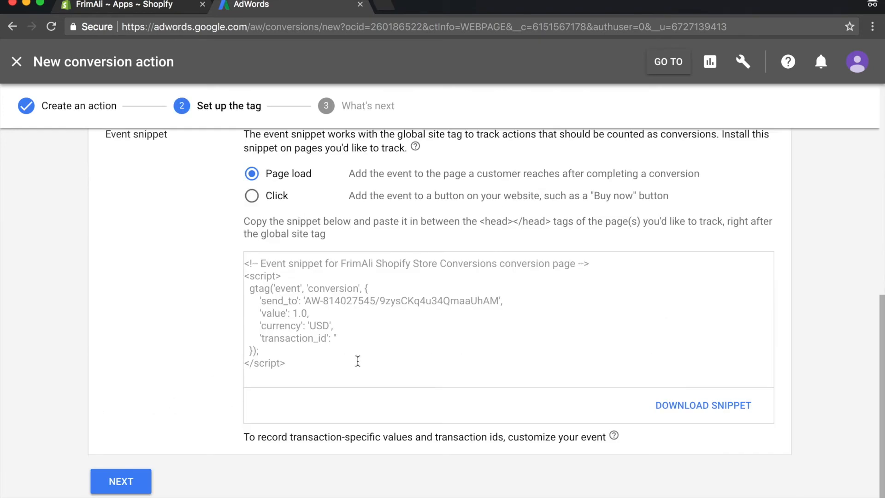
click(120, 481)
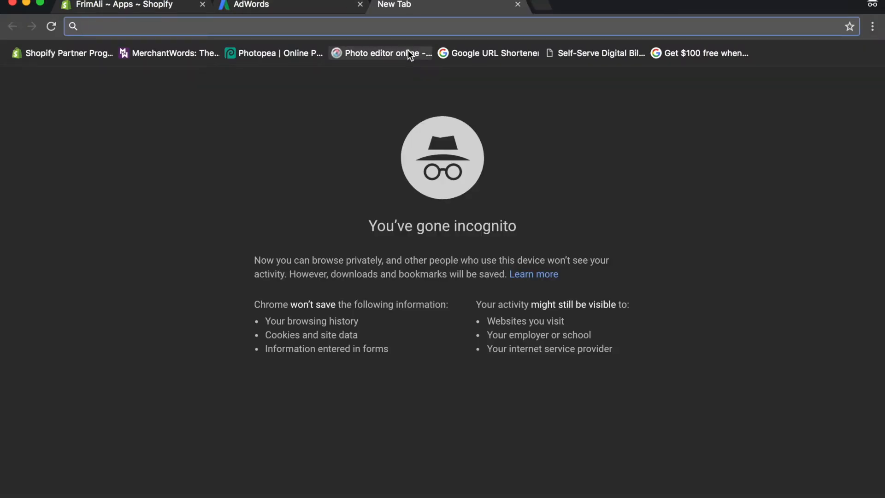
text(google a)
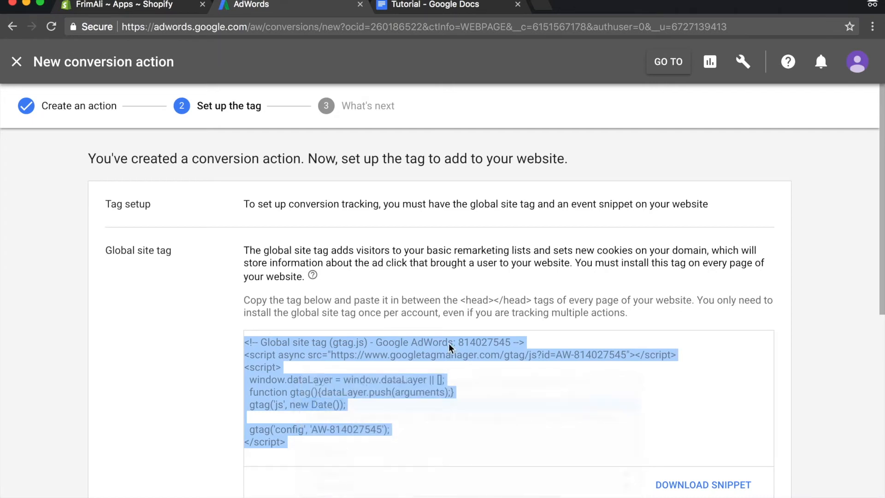
click(445, 5)
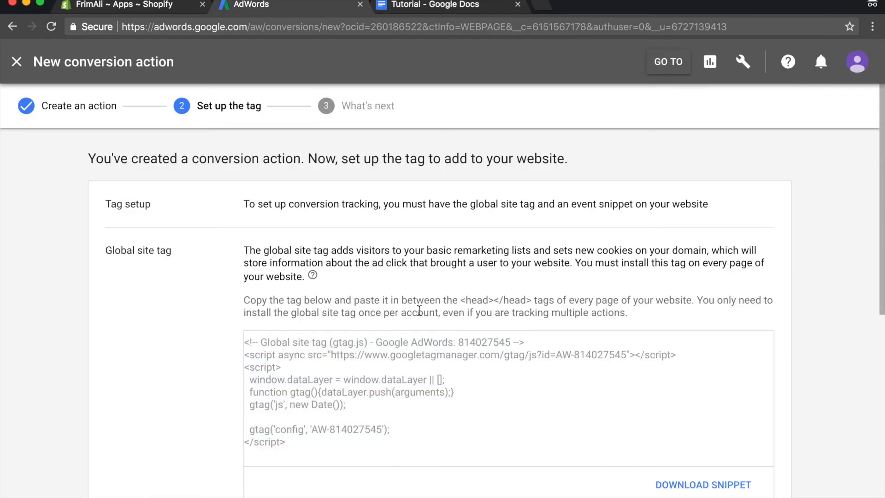
scroll(down, 3)
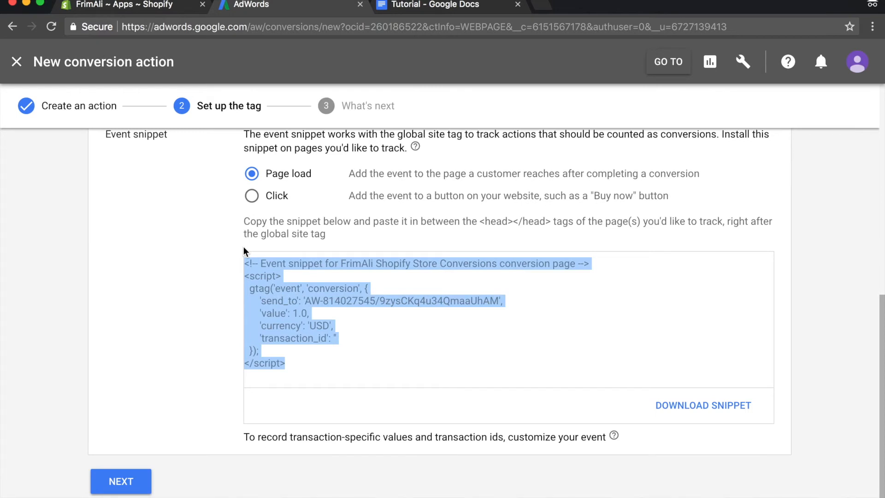
click(441, 5)
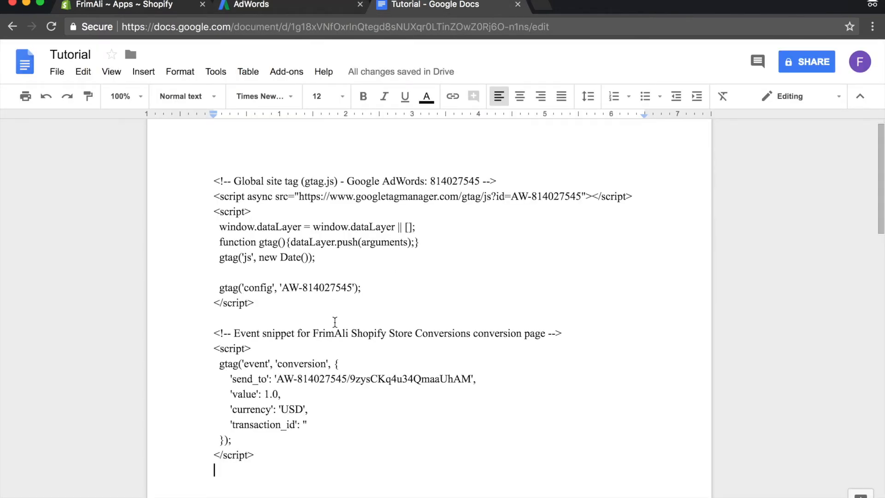
Step: Delete the event snippet's comment line and the blank line between the scripts
drag(213, 333, 322, 333)
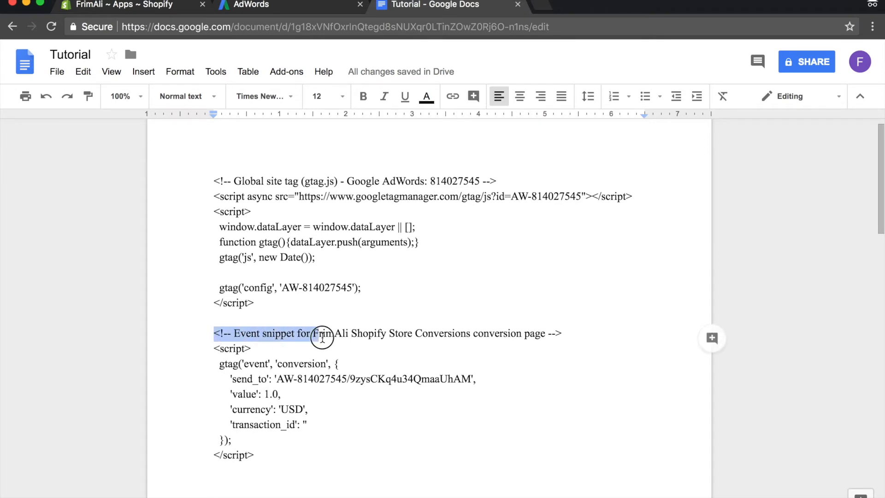
drag(320, 333, 563, 333)
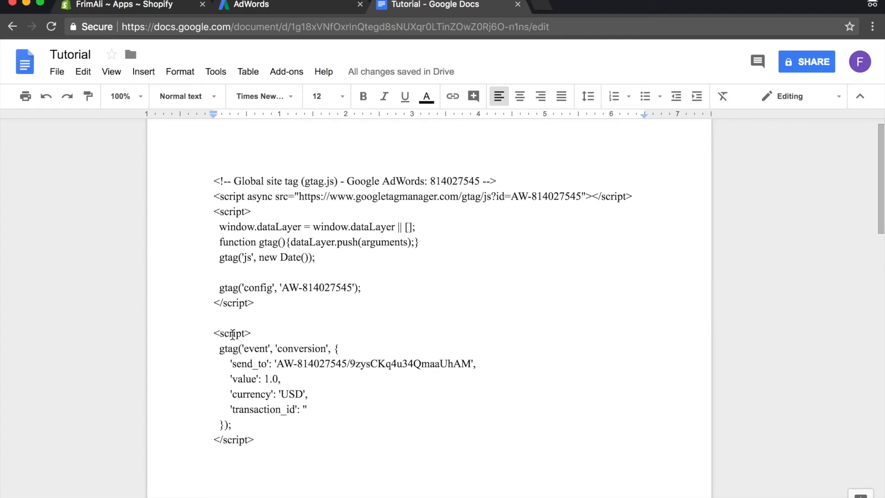
click(216, 318)
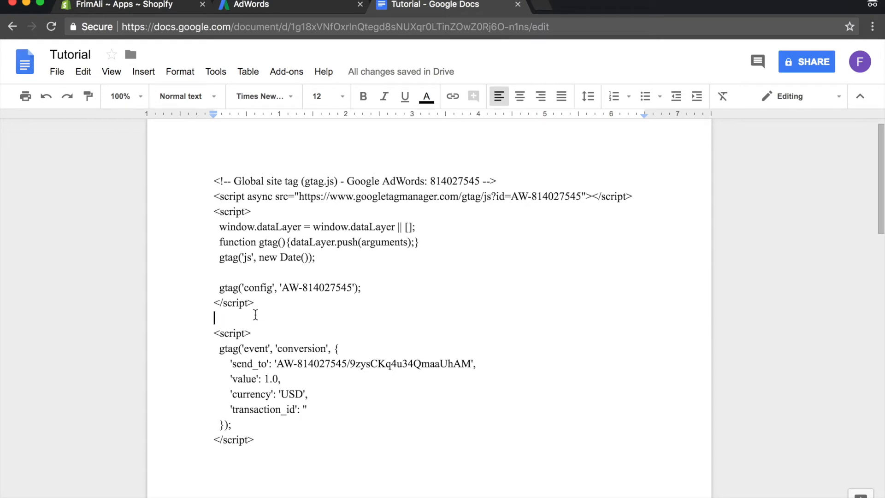
key(backspace)
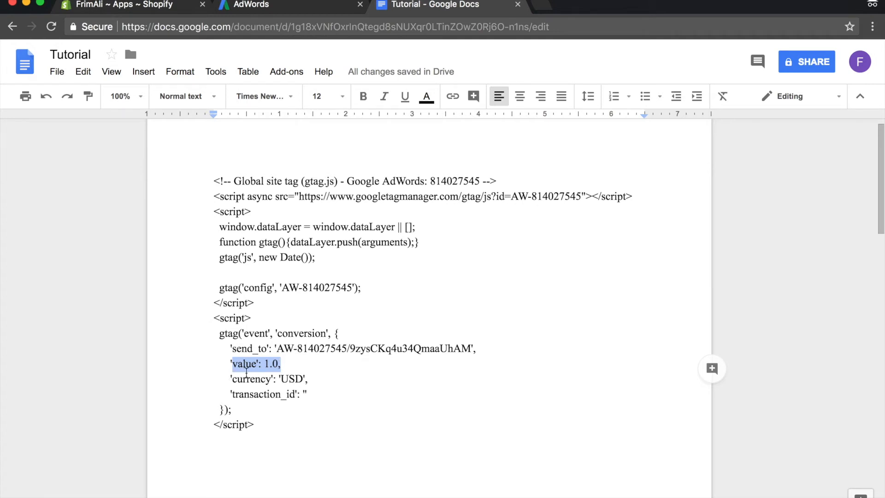
Step: Replace the 1.0 value with Shopify's total_price Liquid tag, copy all the code, and return to Shopify
click(252, 363)
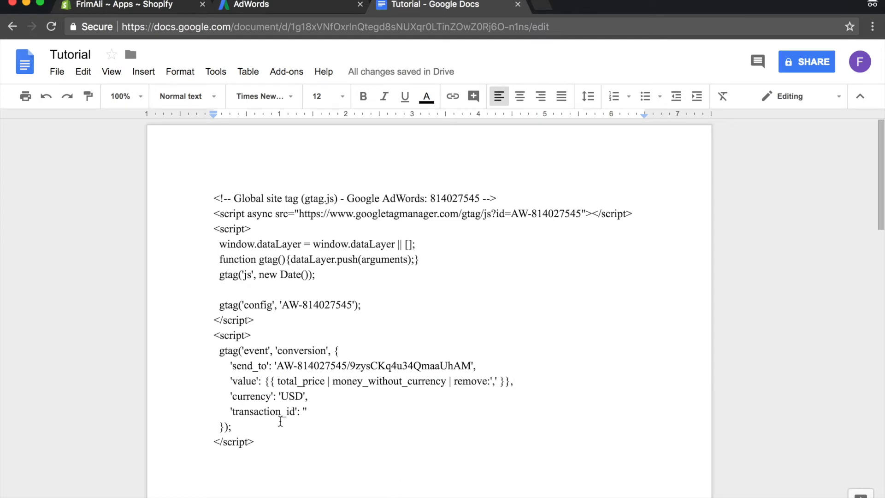
mouse_move(439, 412)
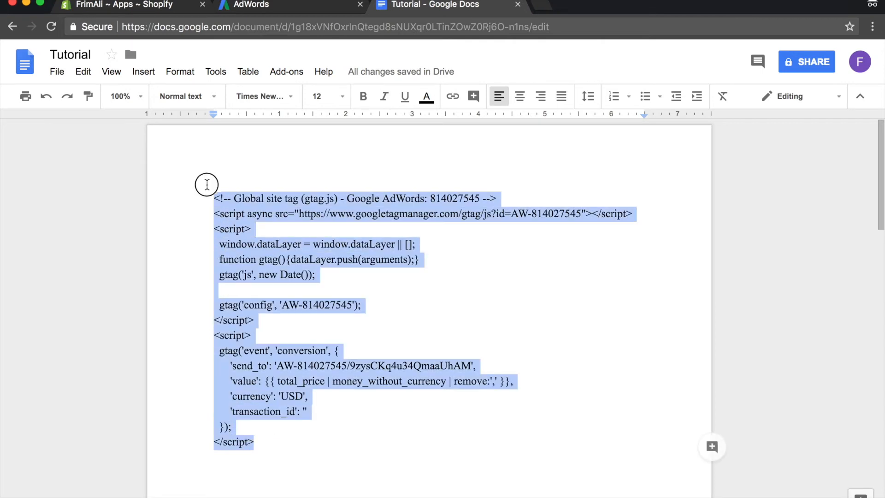
right_click(191, 323)
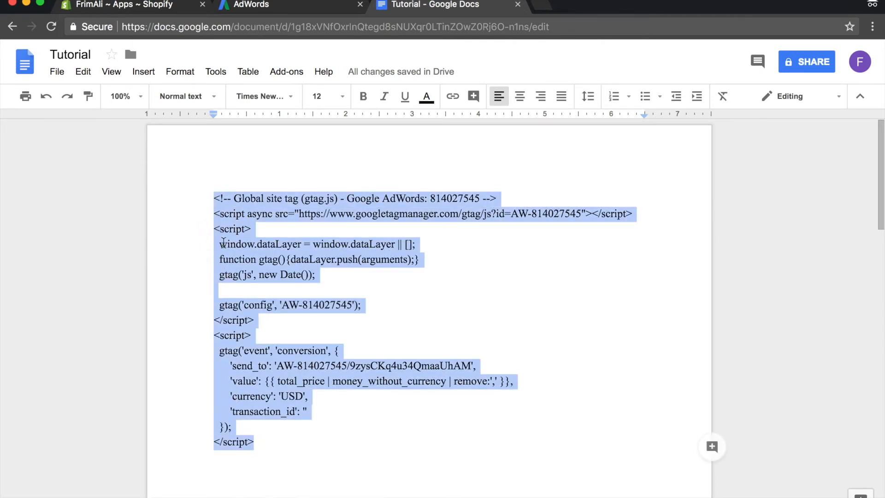
mouse_move(148, 13)
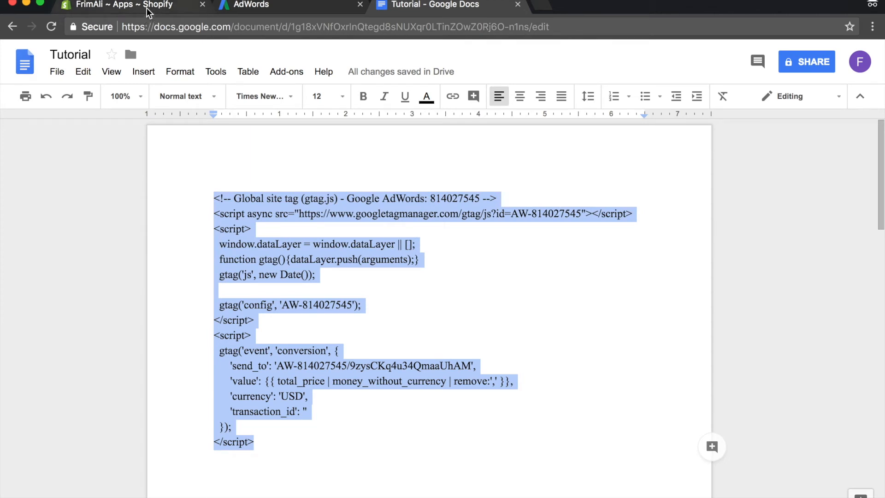
click(130, 5)
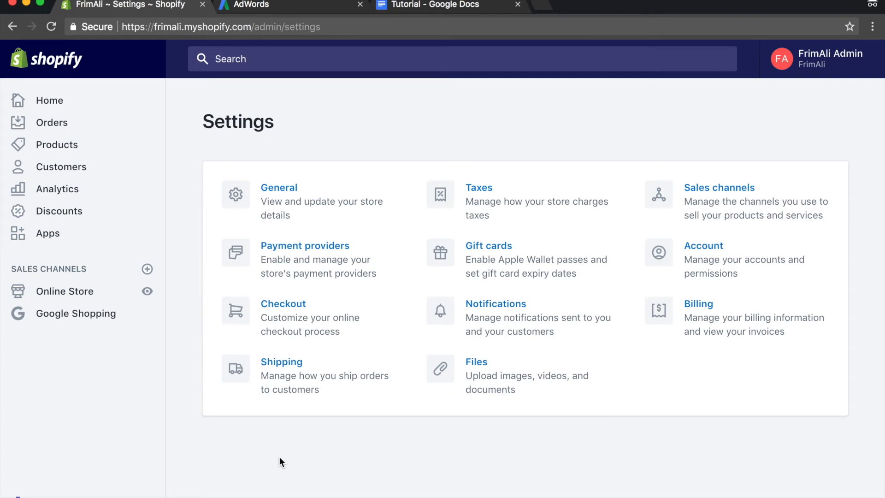
Step: Save the tracking code in Shopify's checkout additional scripts, then return to AdWords tag setup
click(283, 304)
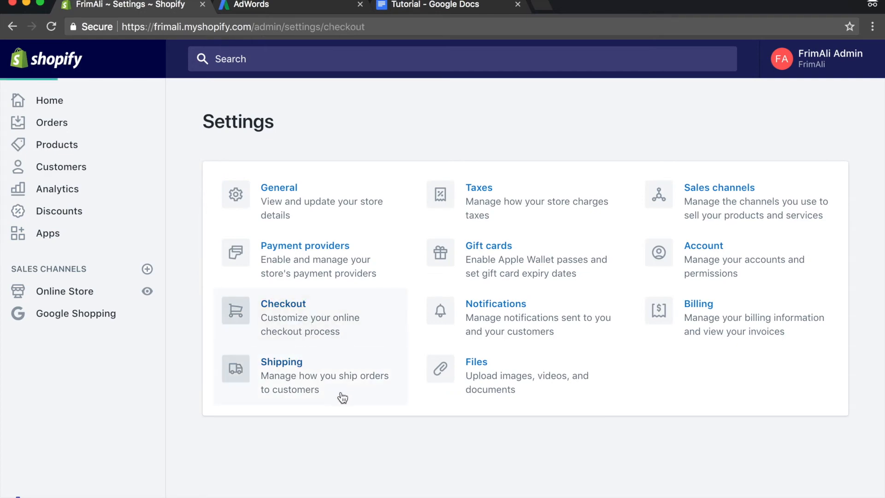
click(282, 304)
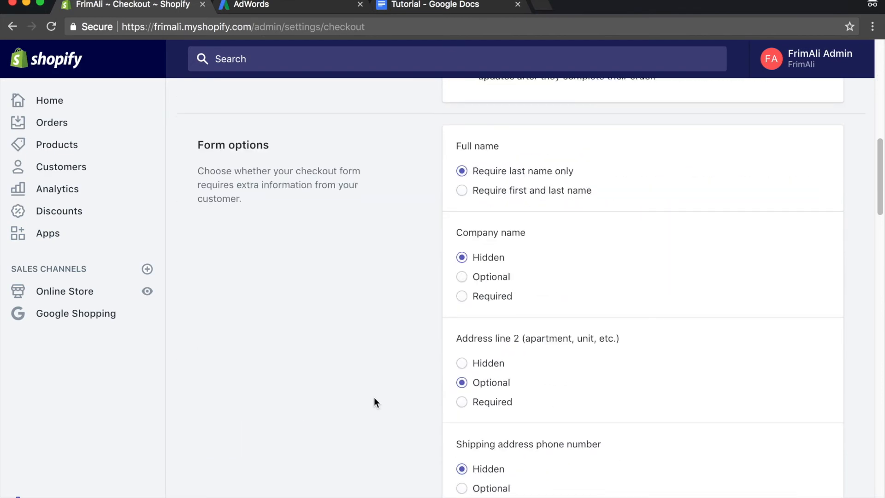
scroll(down, 3)
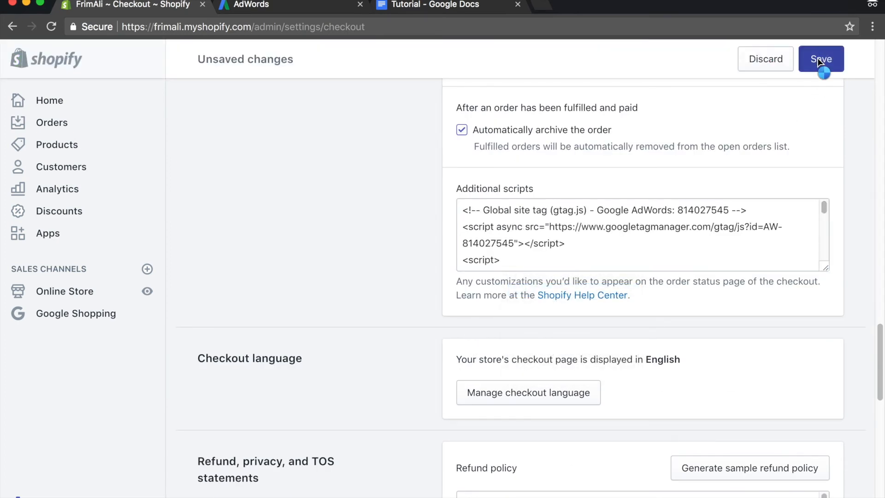
click(820, 58)
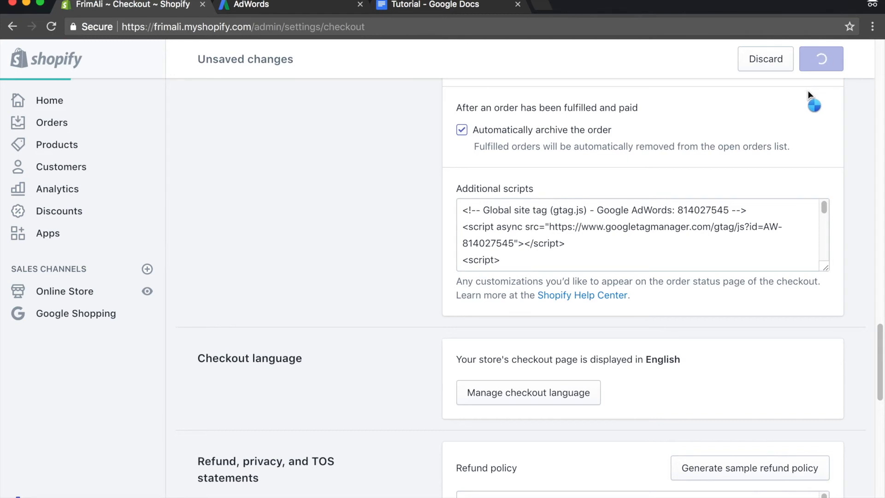
click(821, 58)
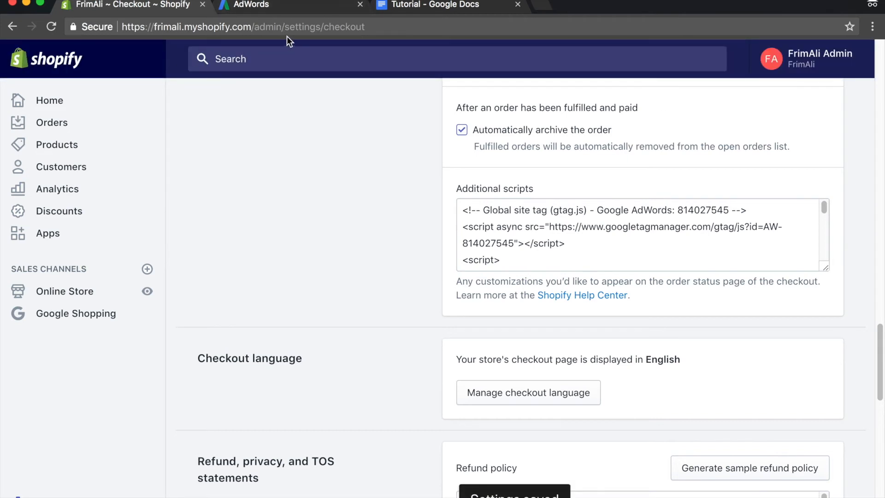
click(252, 5)
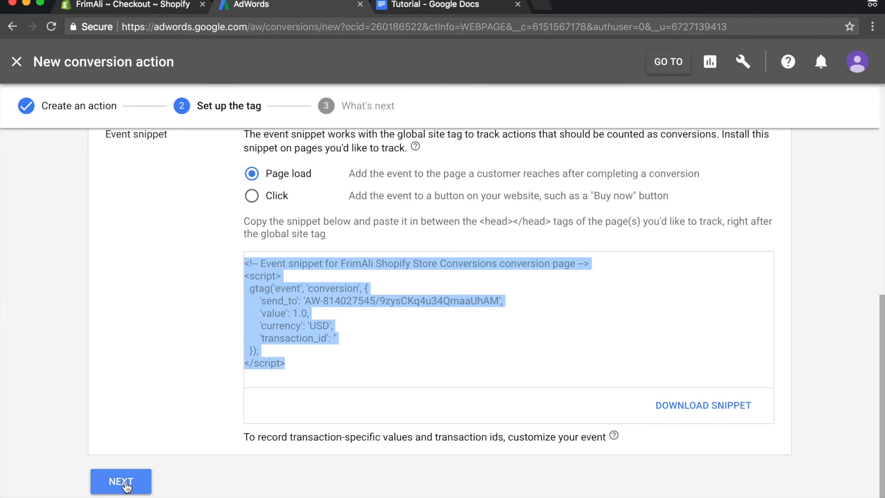
Step: Finish the FrimAli Shopify Store Conversions action, then search Google for Merchant Center
click(120, 481)
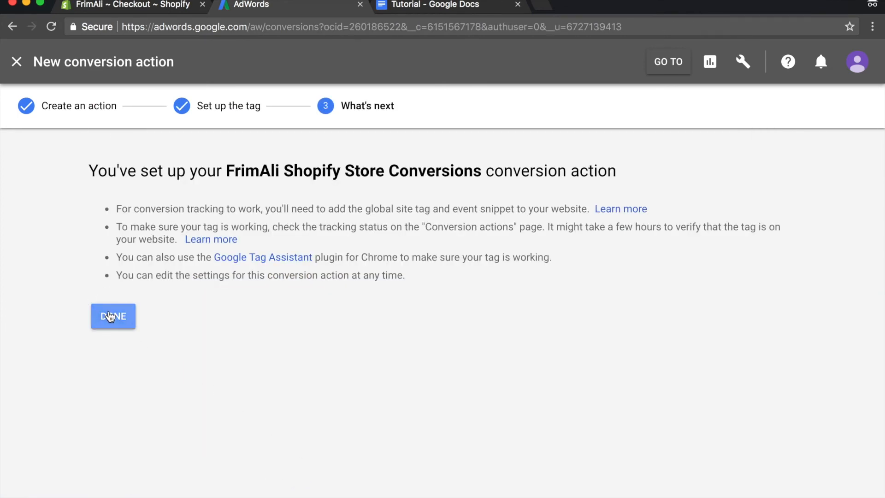
click(113, 317)
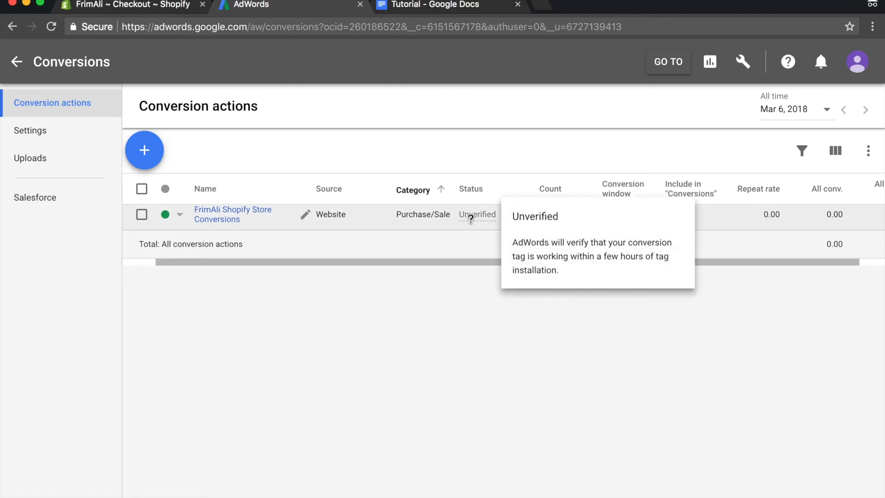
mouse_move(544, 316)
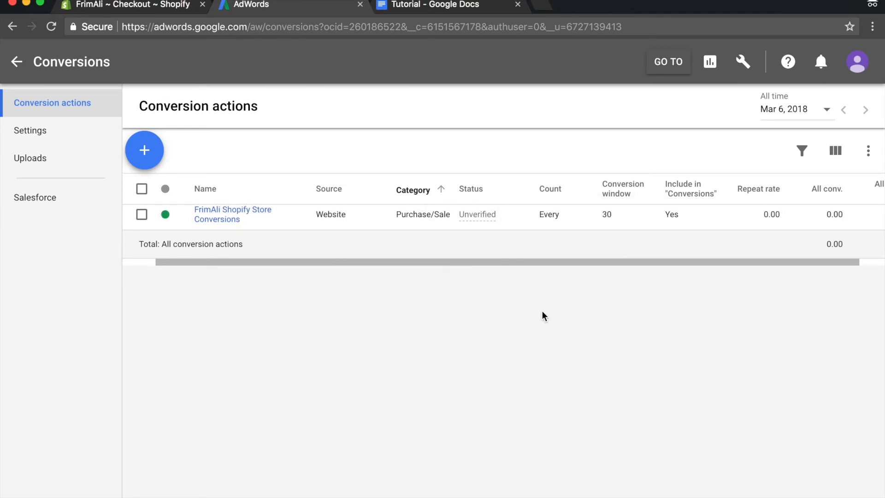
mouse_move(606, 375)
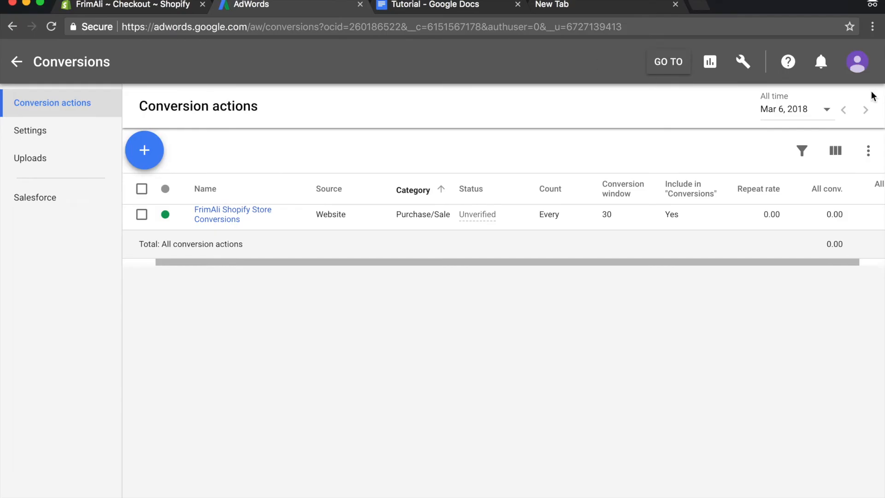
mouse_move(747, 85)
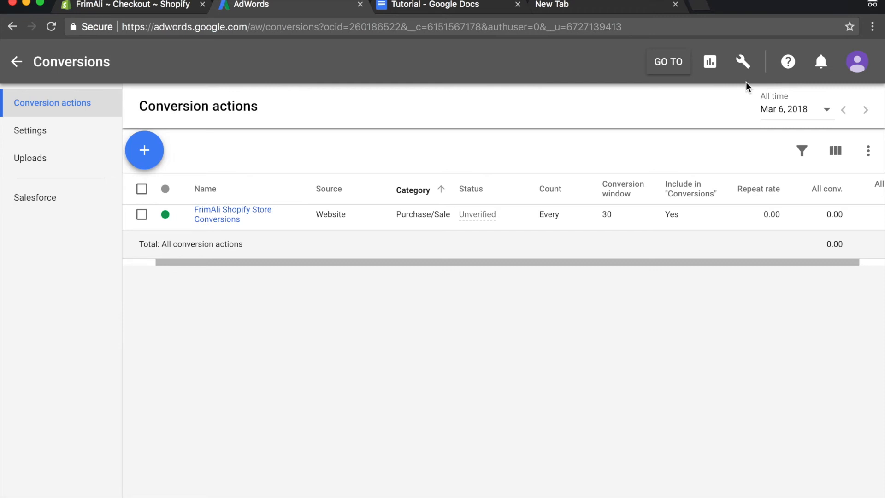
mouse_move(390, 255)
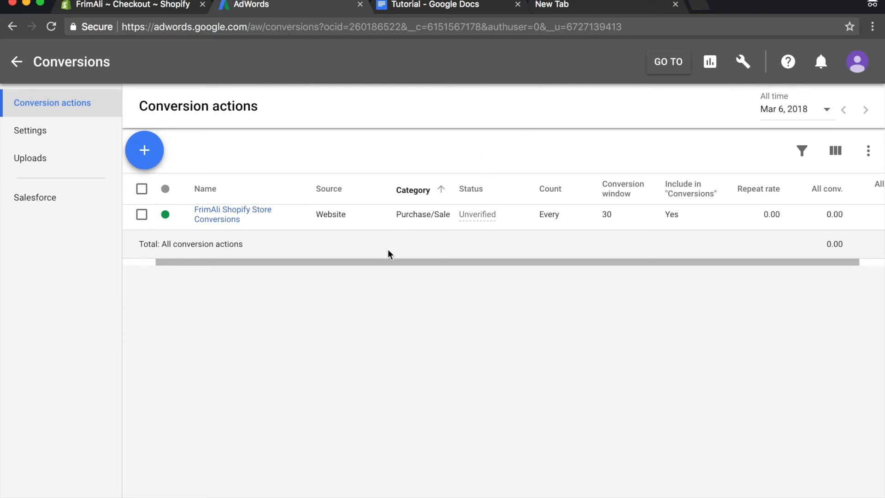
mouse_move(510, 82)
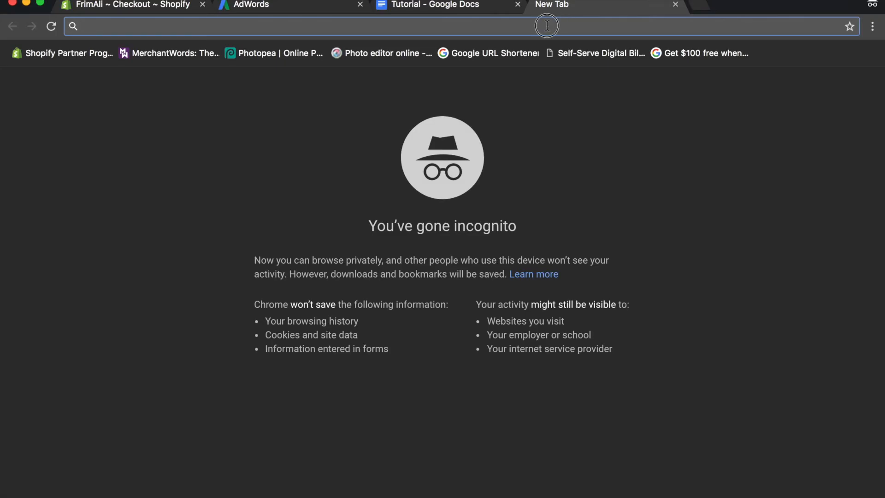
text(google merchant center)
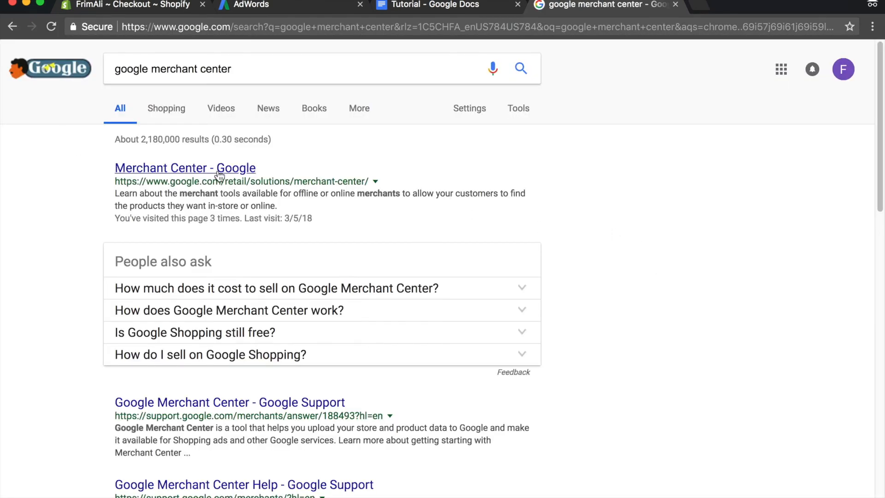
click(184, 167)
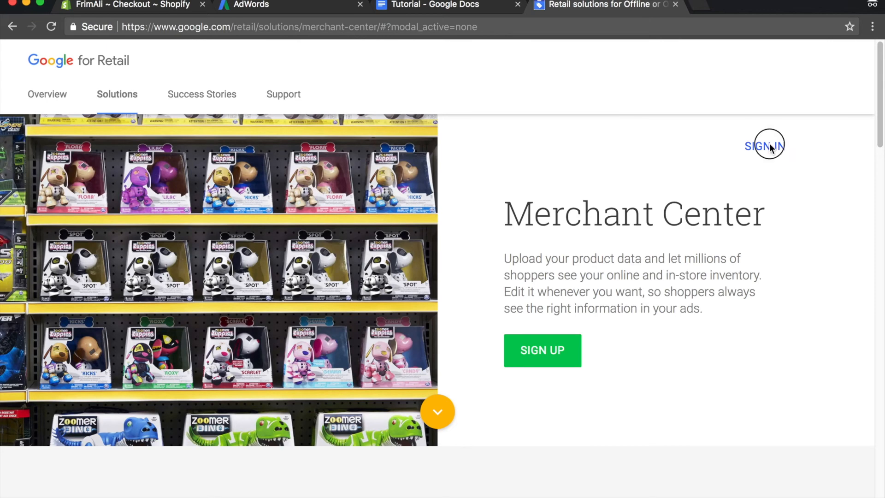
click(764, 145)
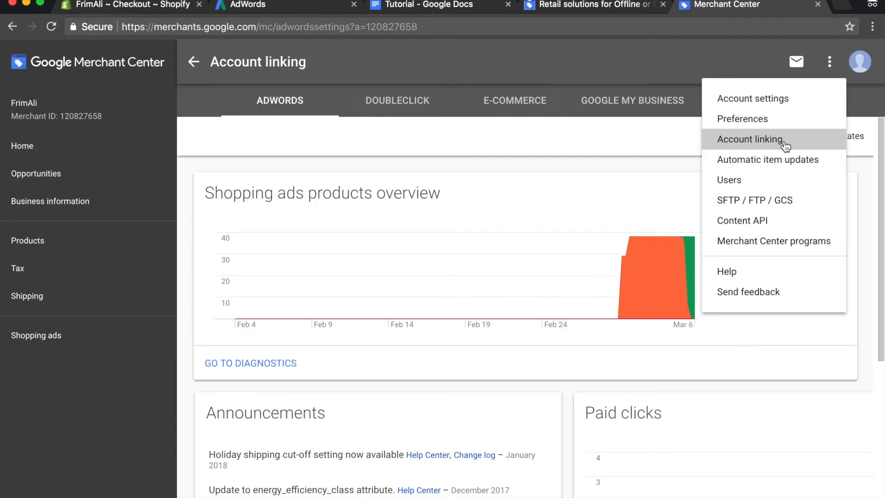
click(750, 139)
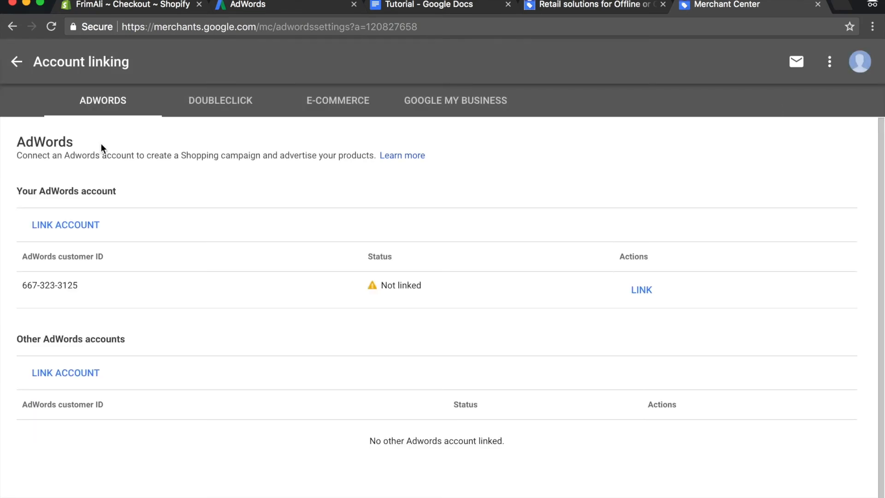
mouse_move(521, 148)
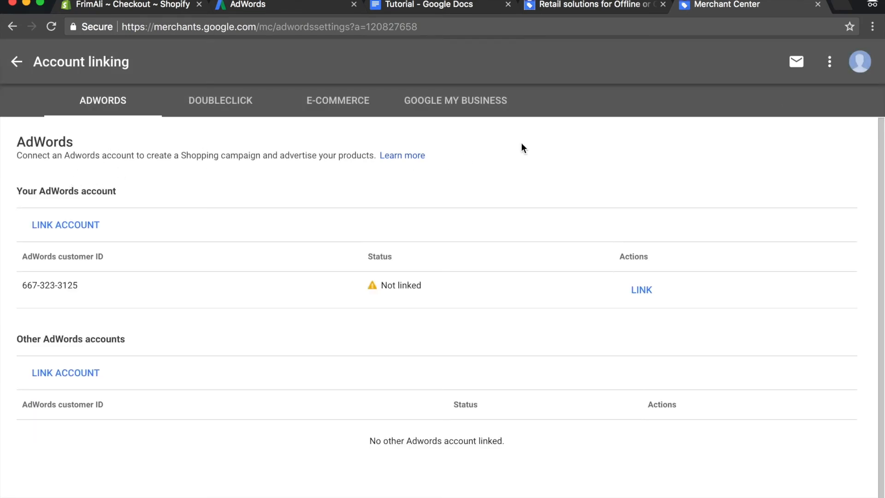
mouse_move(175, 180)
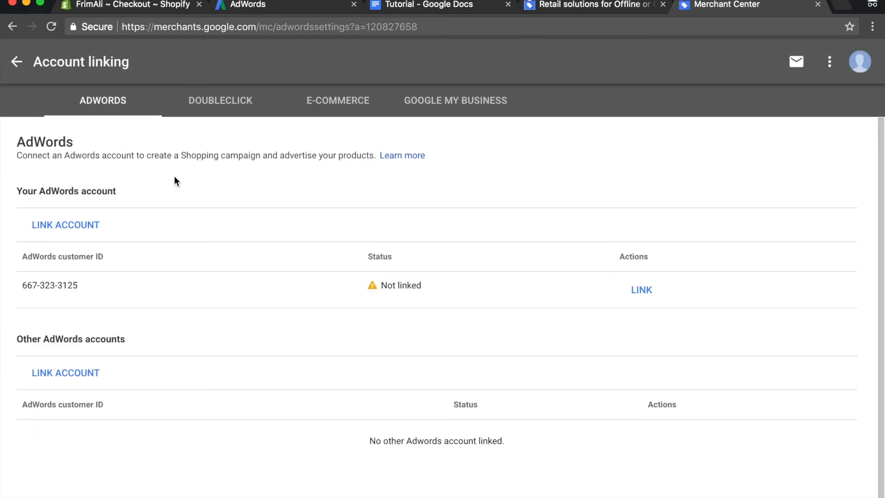
mouse_move(243, 221)
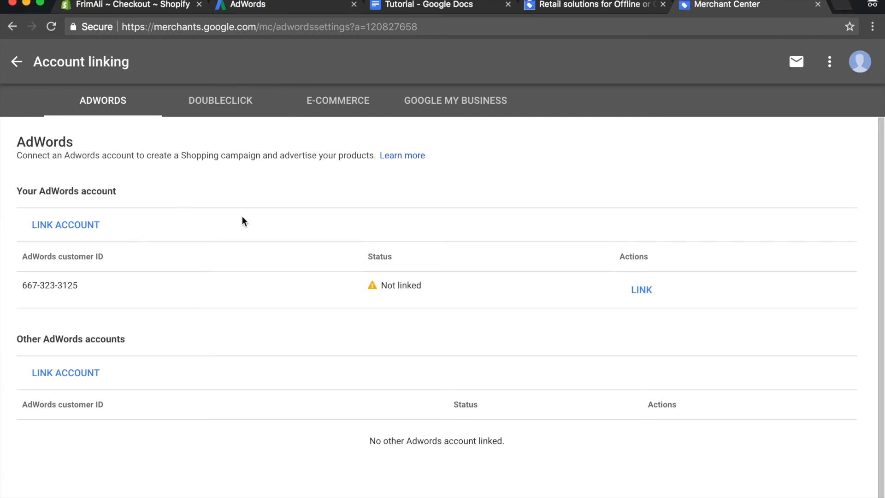
mouse_move(231, 244)
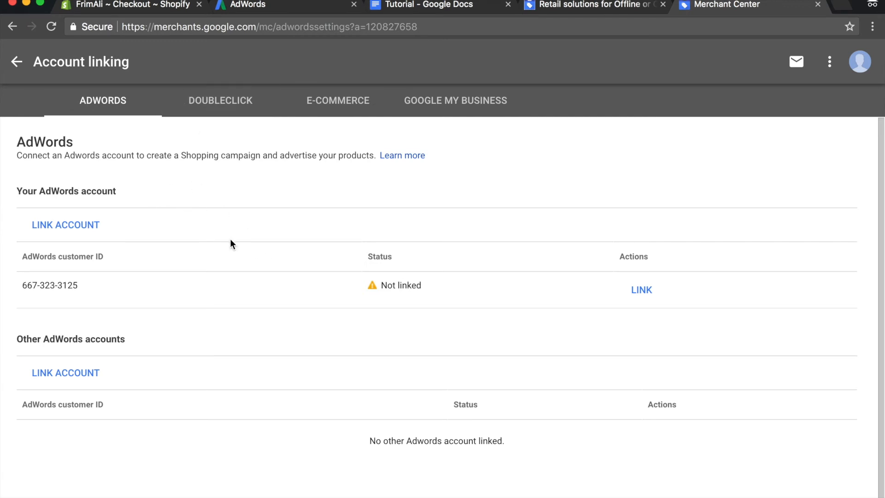
mouse_move(9, 293)
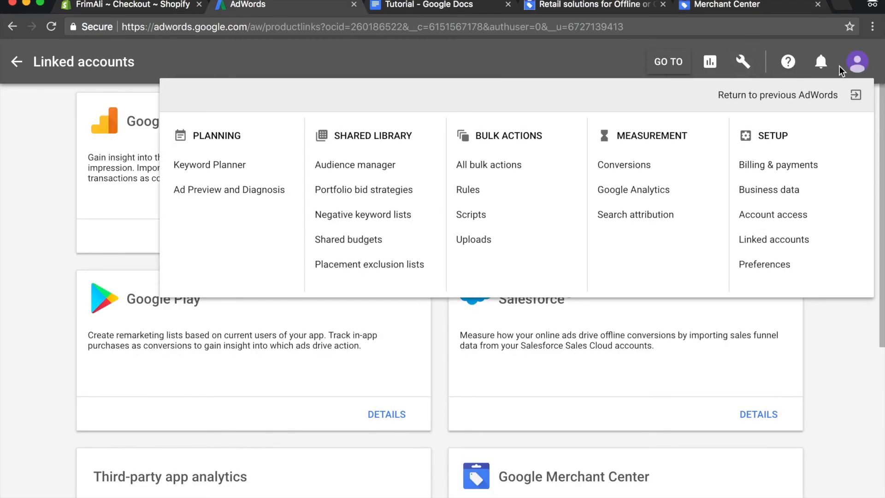
click(857, 61)
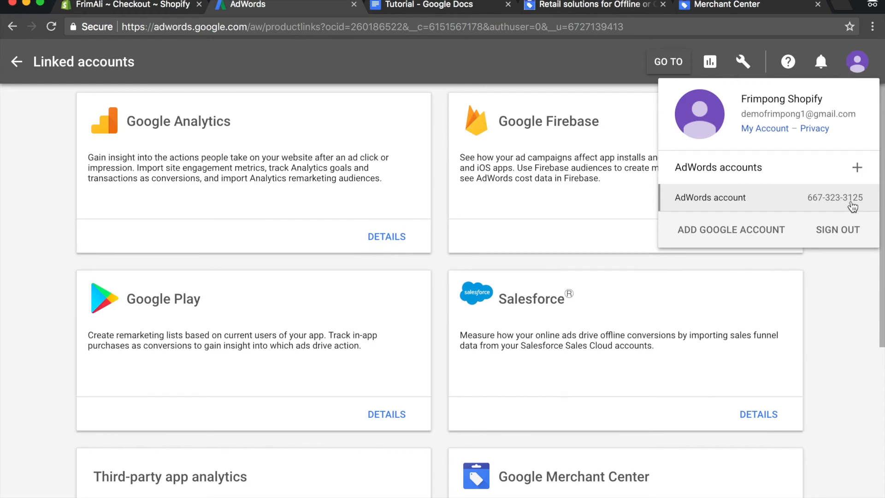
click(729, 5)
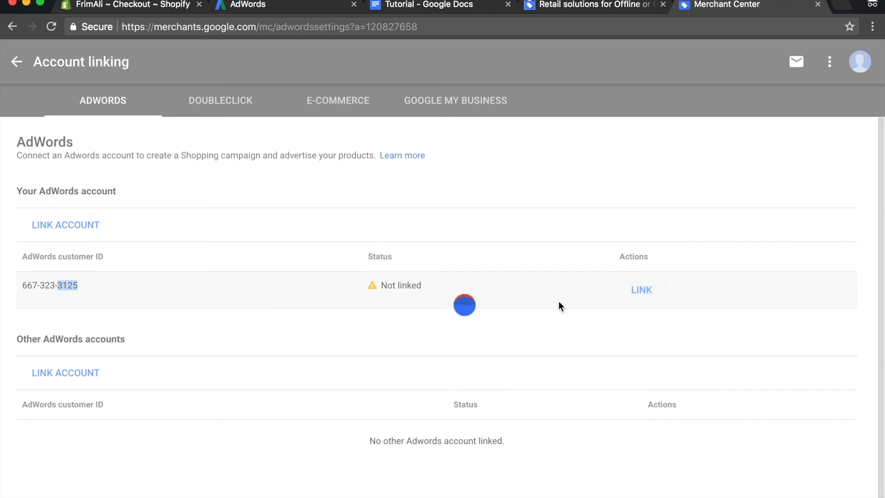
click(640, 289)
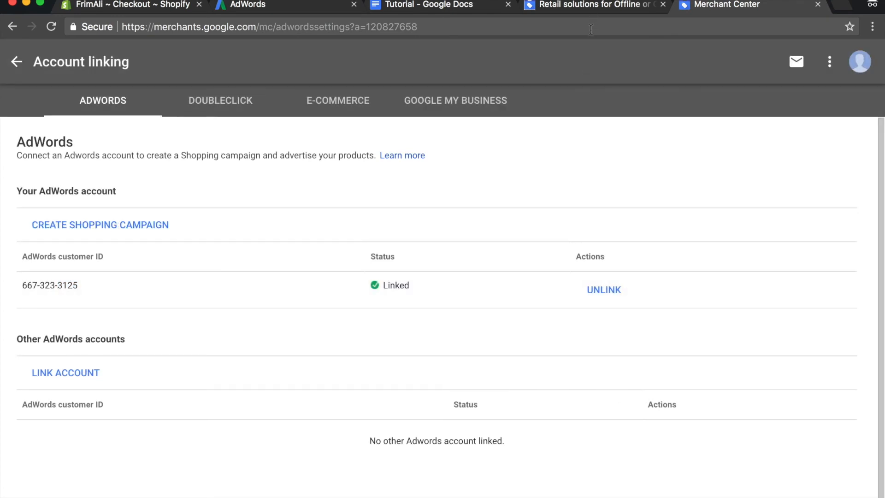
mouse_move(274, 16)
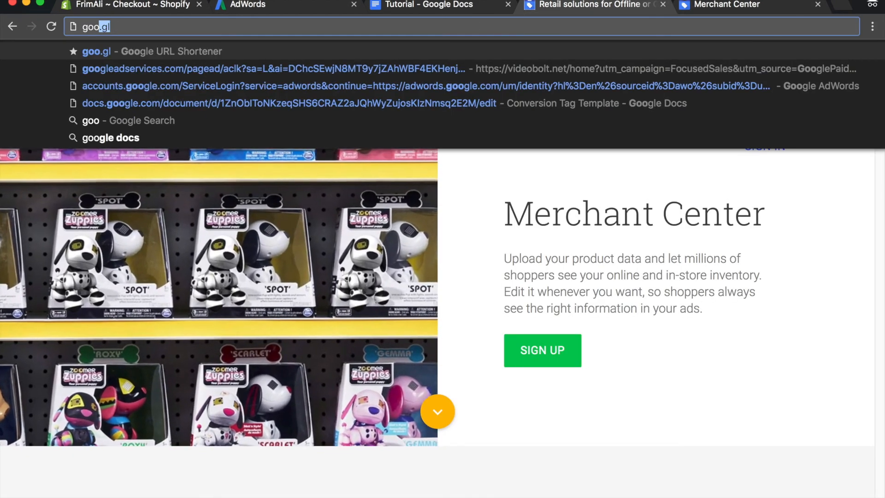
Step: Open Google Analytics Admin and start AdWords Linking for the FrimAli Shopify Store property
text(google analytic)
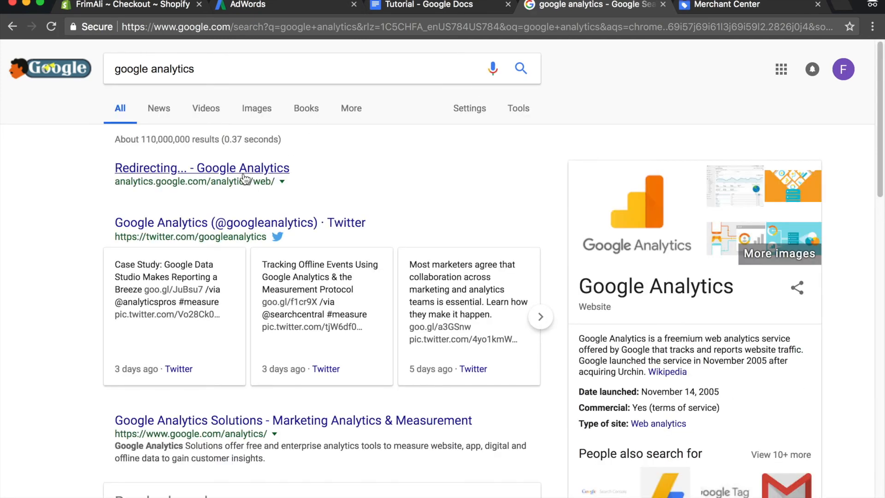
click(201, 168)
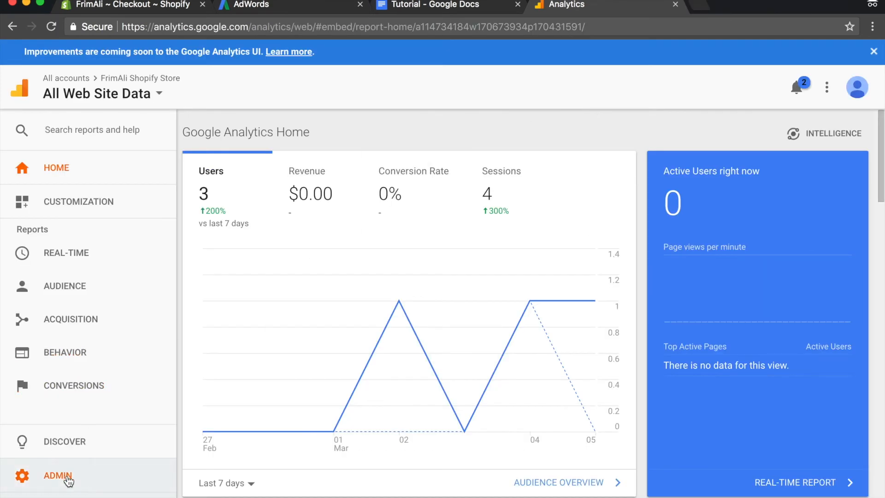
click(57, 475)
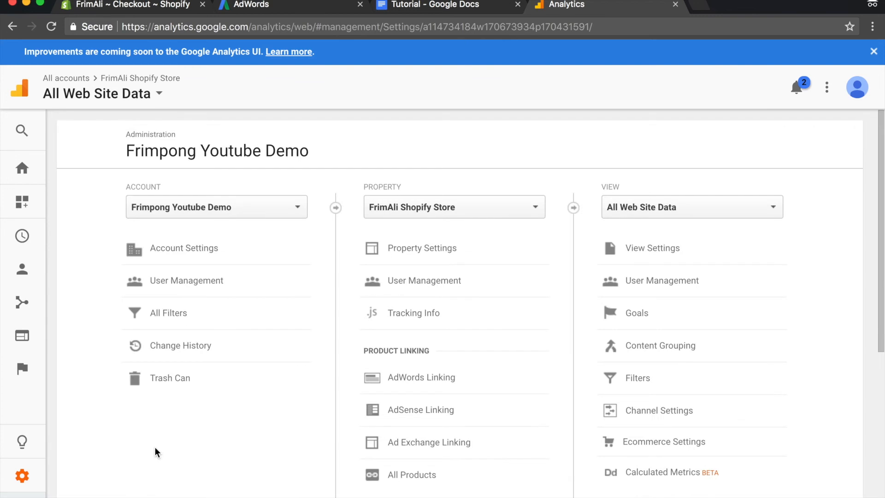
mouse_move(409, 207)
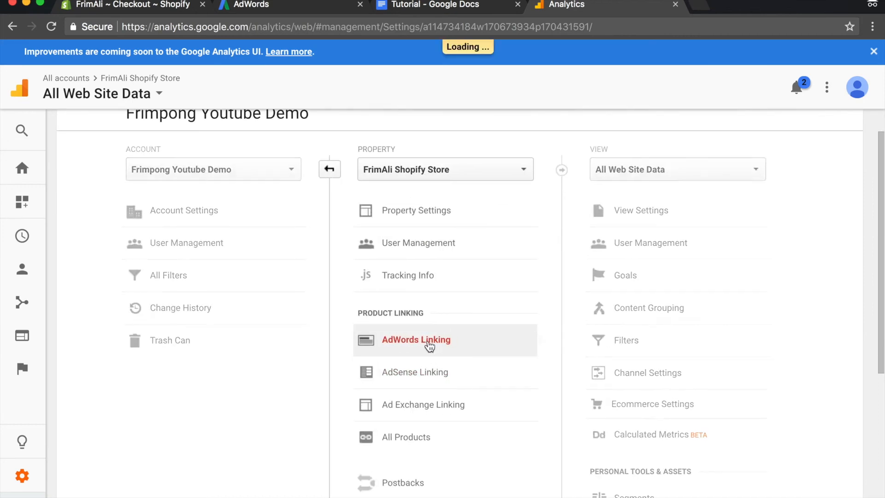
click(416, 340)
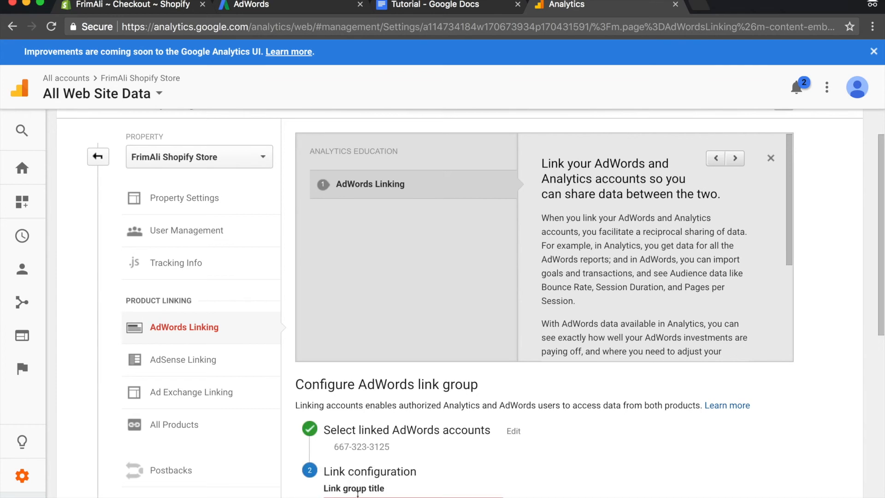
Step: Link AdWords as 'Shopify Adwords Account' to All Web Site Data with data sharing enabled
scroll(down, 3)
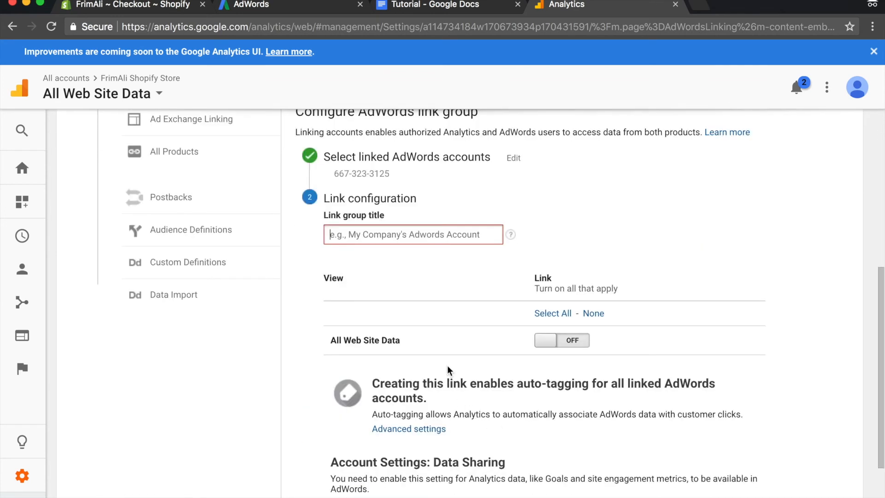
text(Shopify Adw)
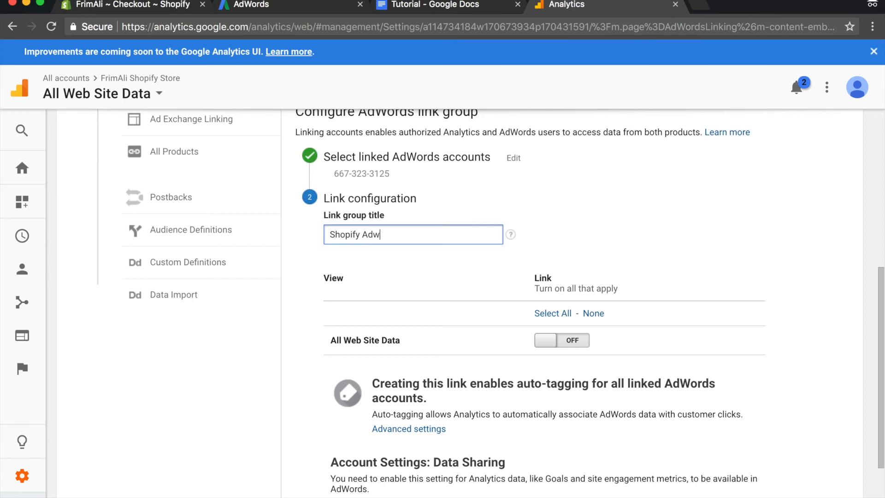
text(ord)
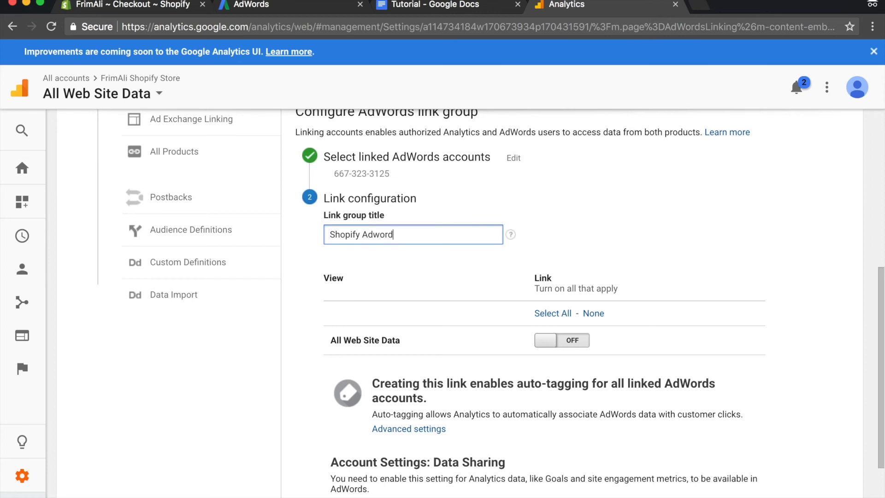
text(s Accoun)
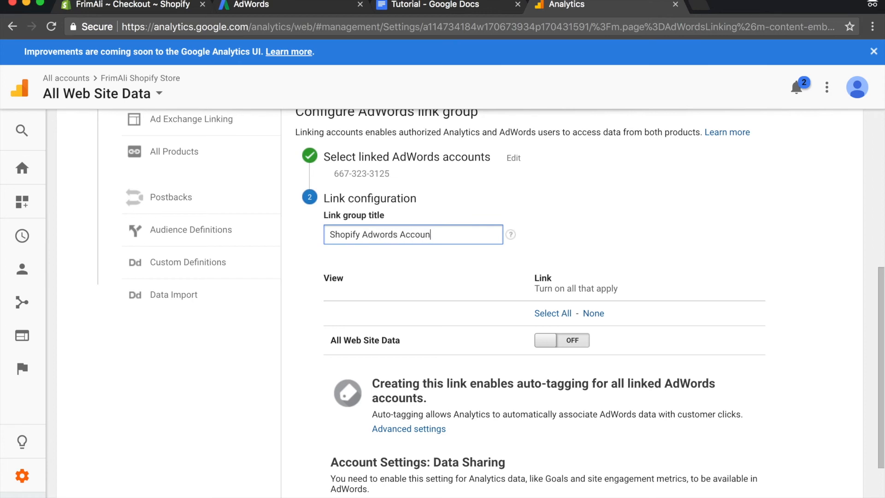
click(561, 340)
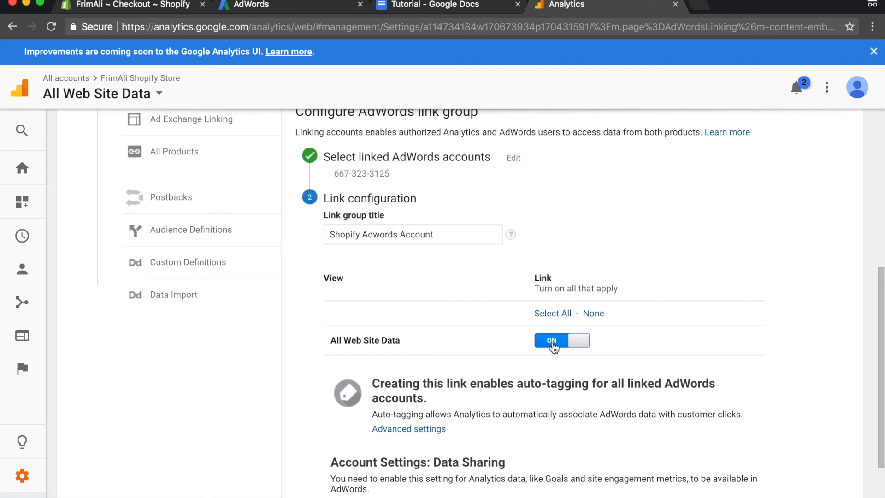
mouse_move(536, 342)
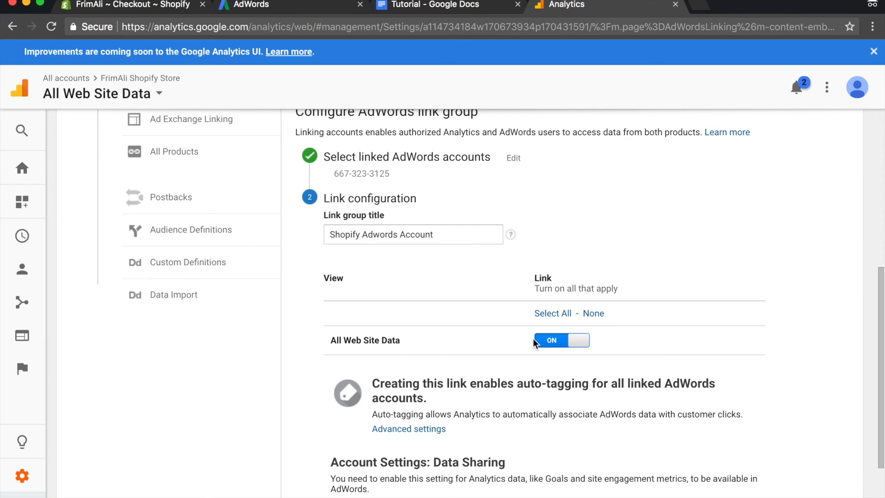
mouse_move(516, 353)
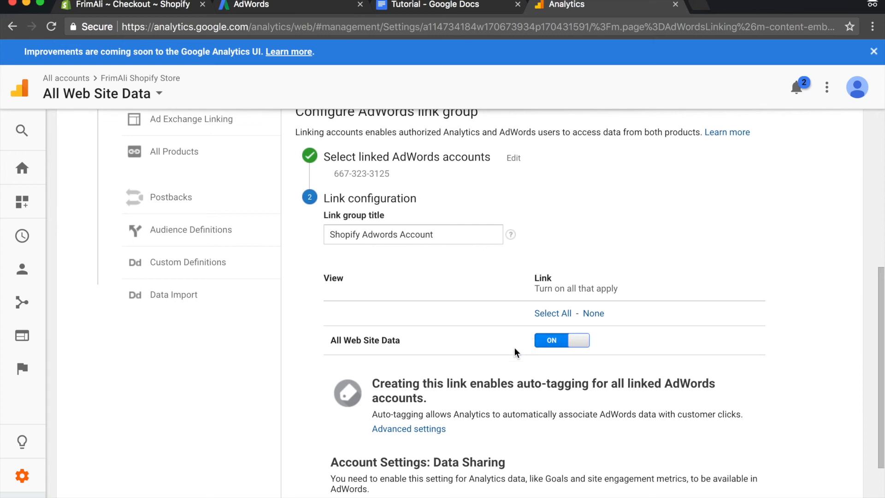
scroll(down, 3)
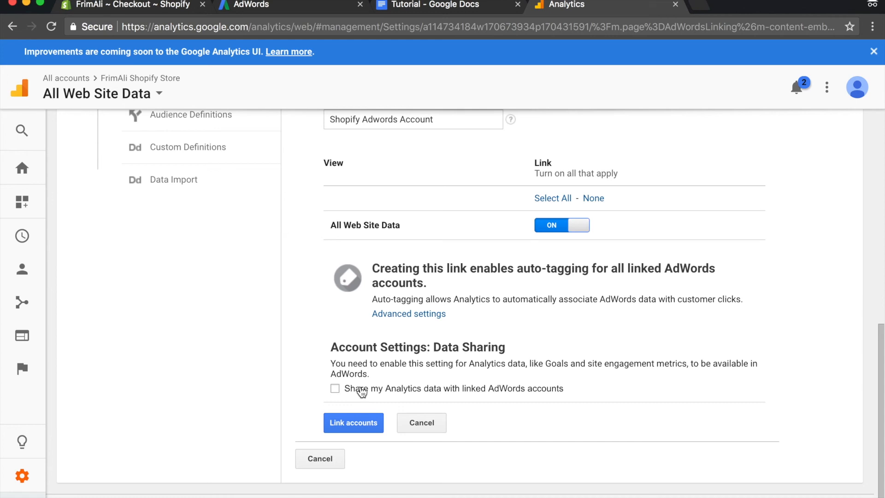
click(335, 388)
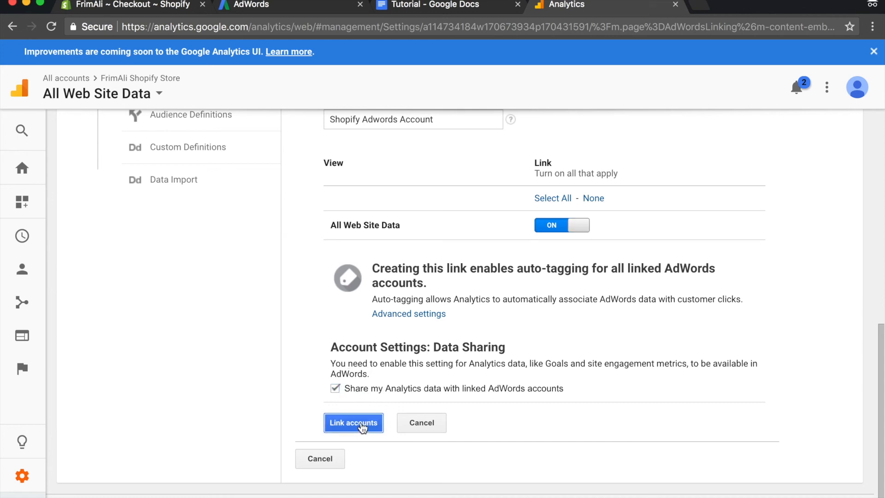
click(354, 422)
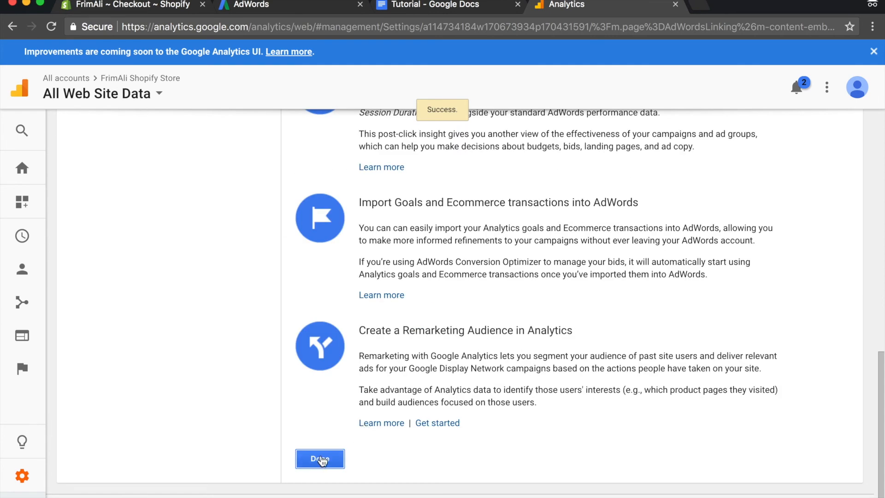
click(320, 458)
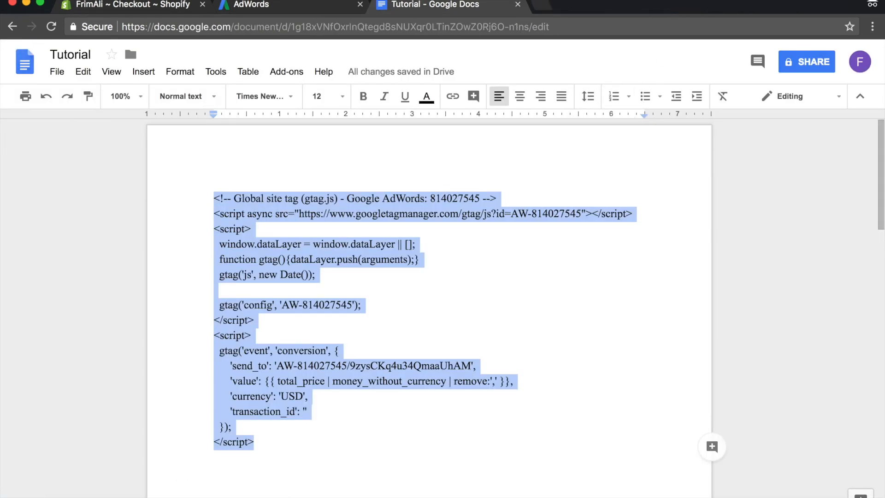
Step: Load the Gmail inbox in a new incognito tab to find the linking email
click(254, 5)
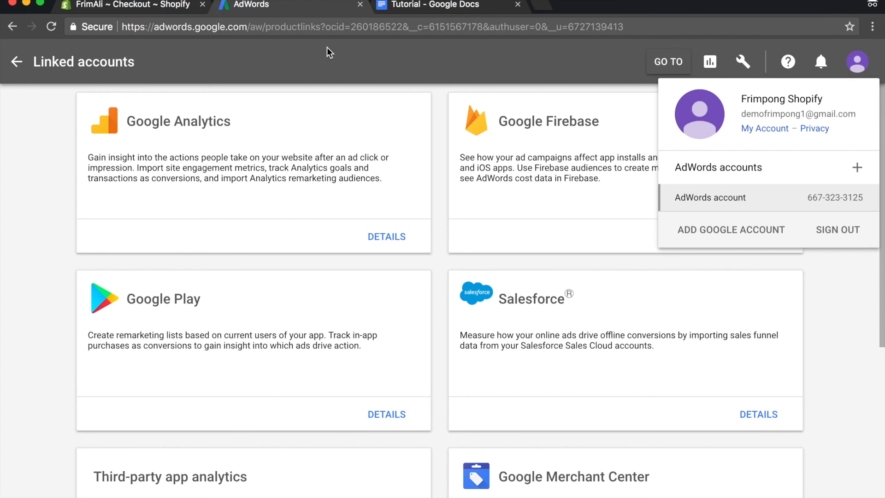
click(17, 61)
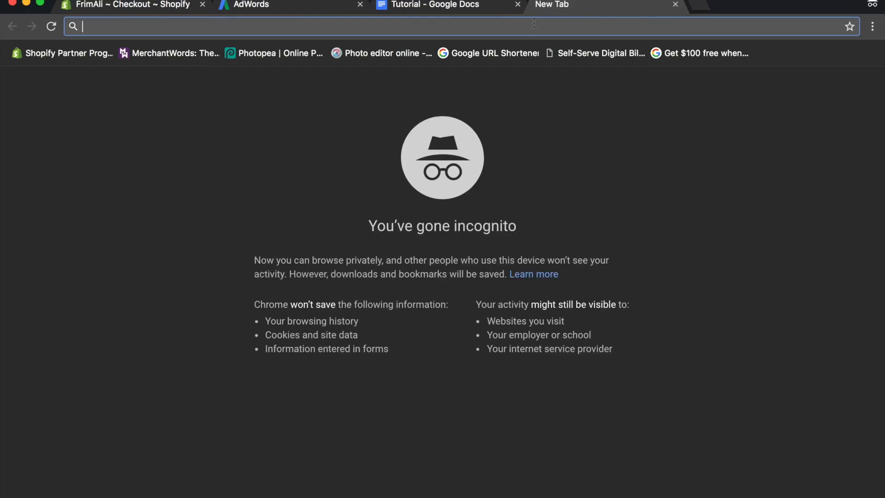
text(em)
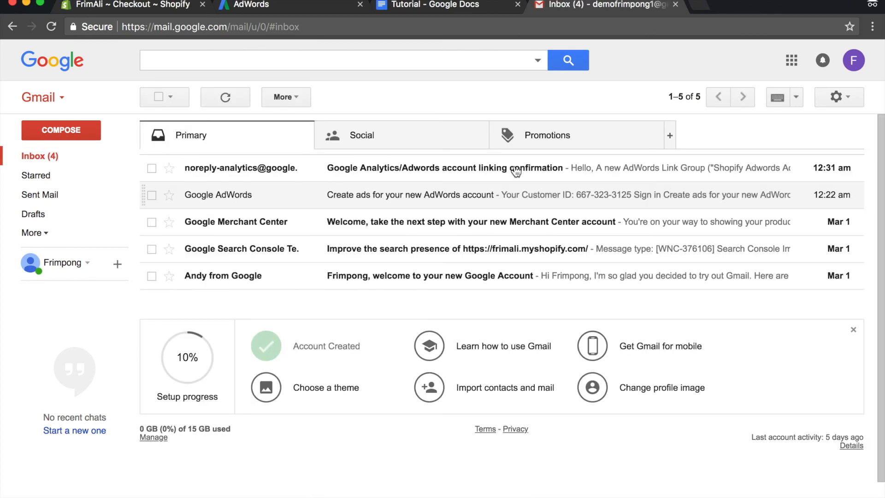
Step: Read the linking confirmation email, find Spam empty, and return to AdWords campaigns
click(445, 168)
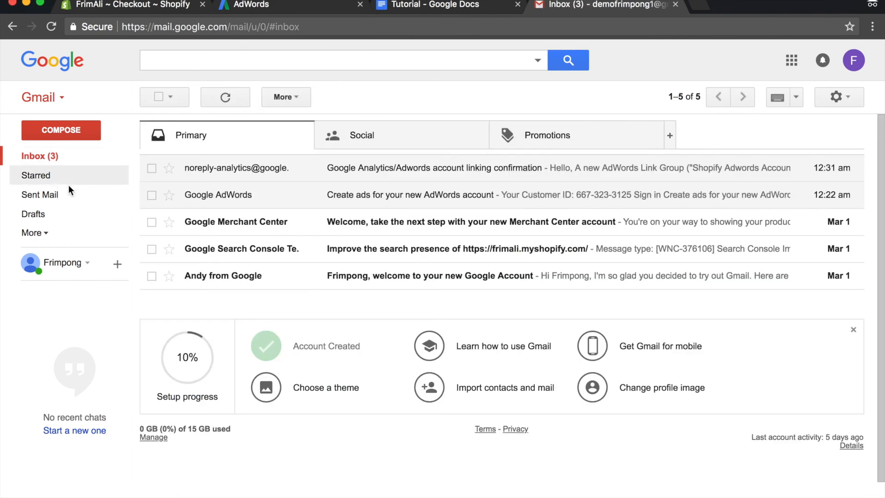
click(33, 319)
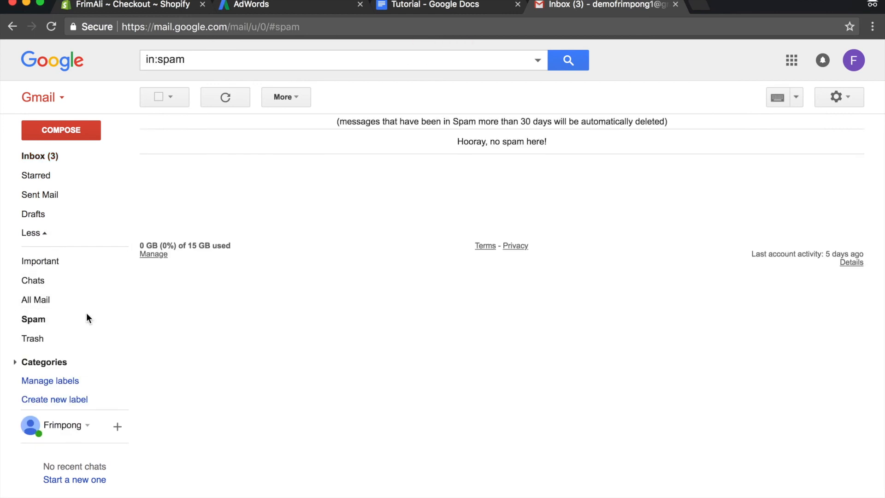
click(35, 156)
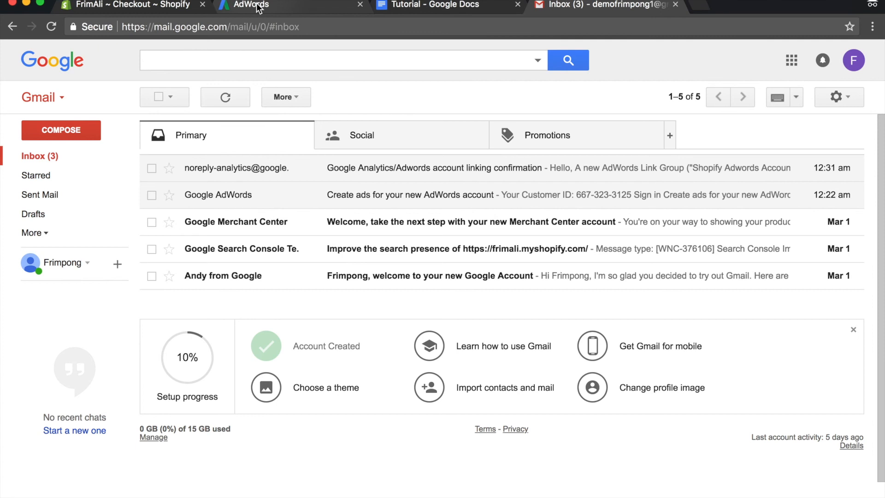
click(251, 5)
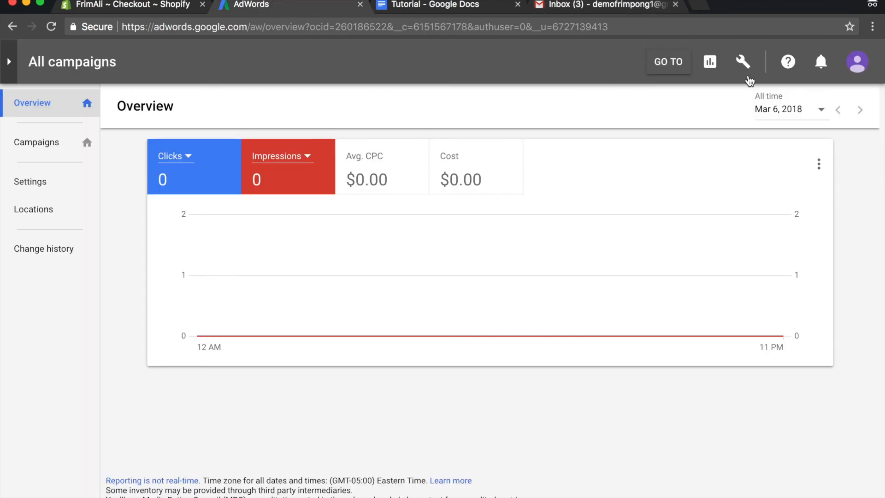
Step: Open Billing & payments setup and review customer info, card details and terms
click(742, 61)
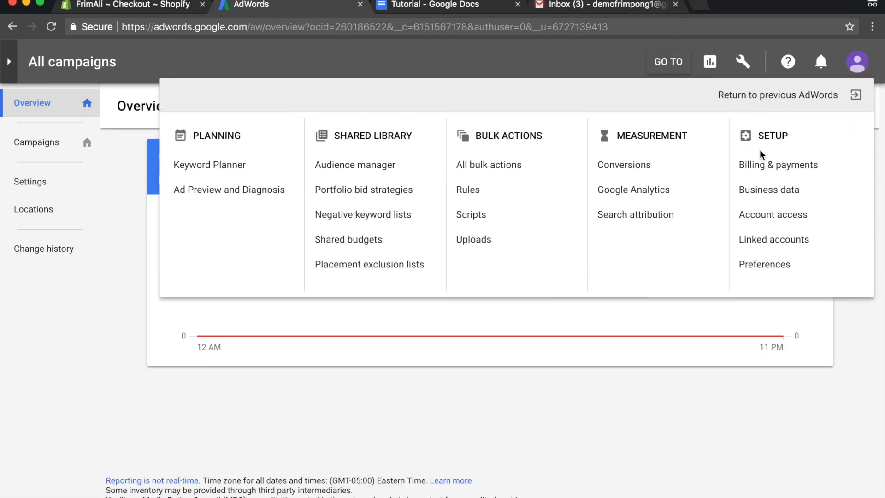
click(777, 164)
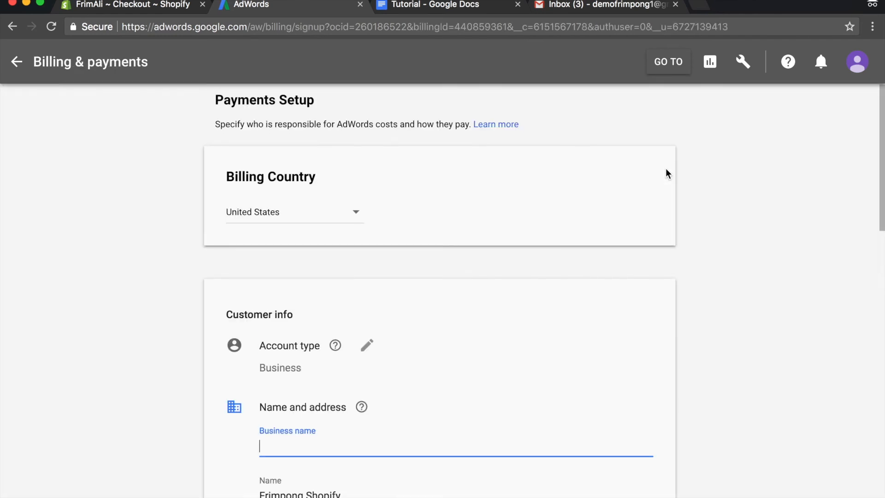
scroll(down, 3)
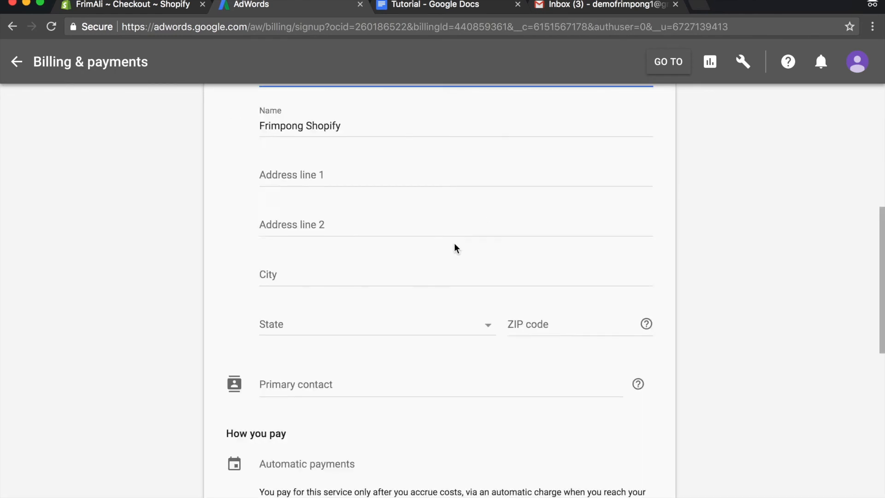
scroll(down, 3)
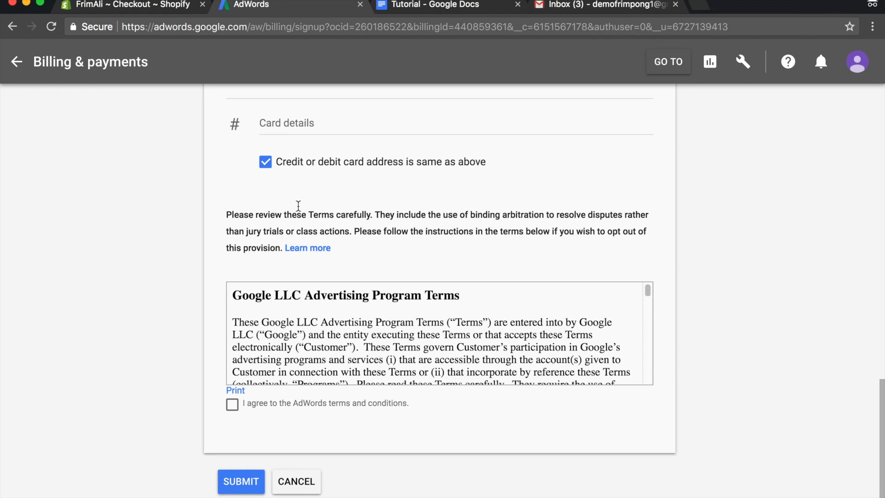
mouse_move(317, 144)
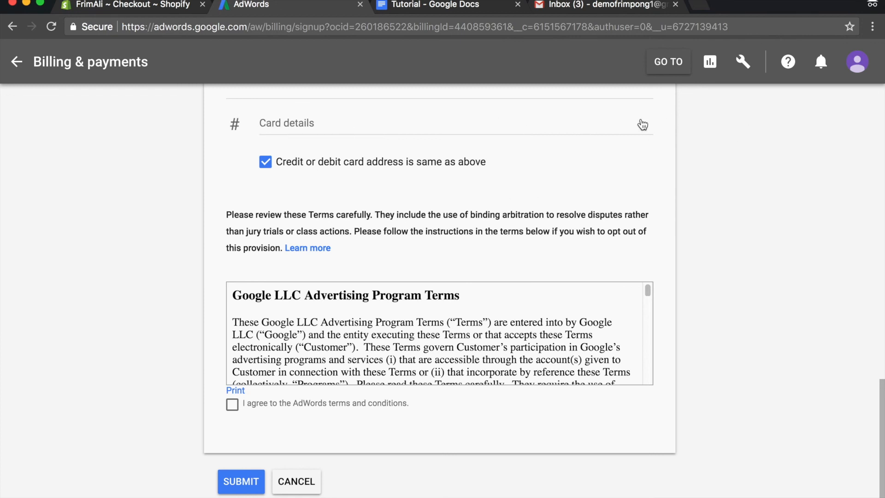
mouse_move(332, 141)
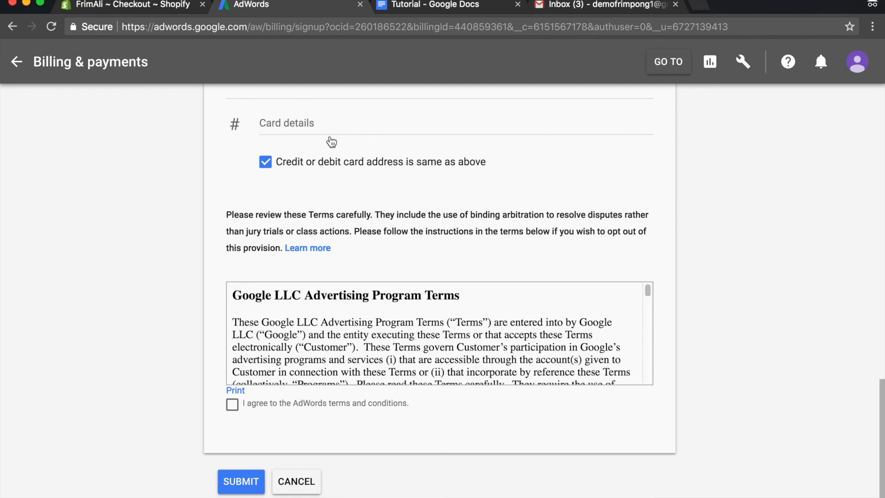
click(449, 4)
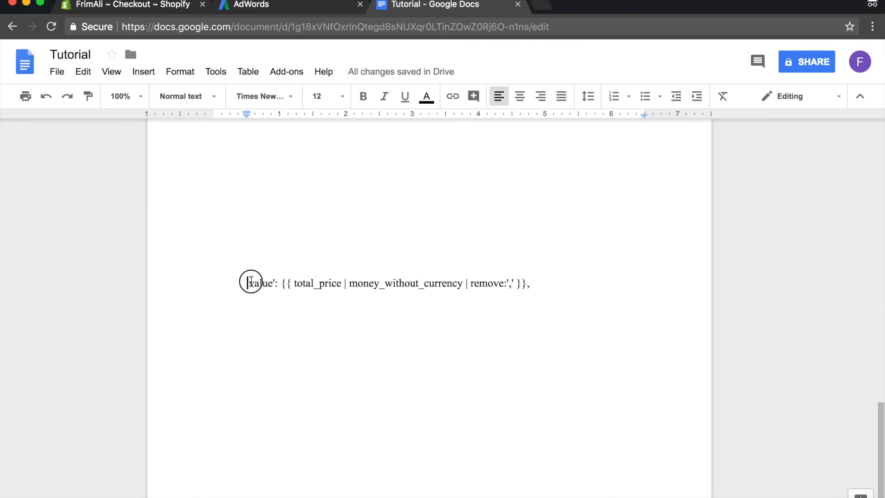
Step: Highlight the conversion code's value line in the Tutorial doc after viewing the $100 offer
drag(249, 283, 530, 283)
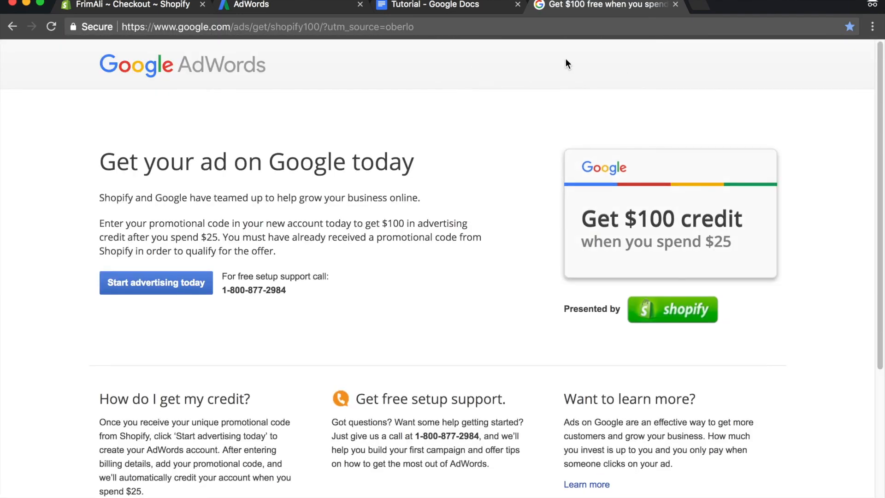
click(428, 5)
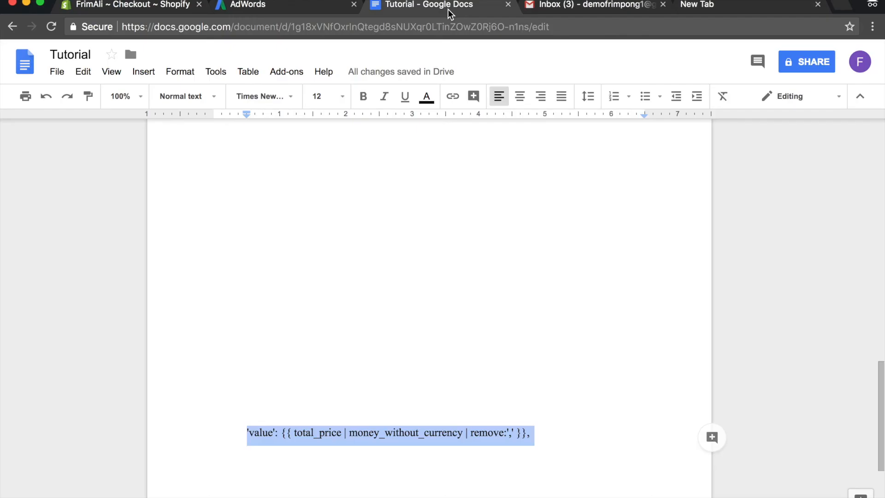